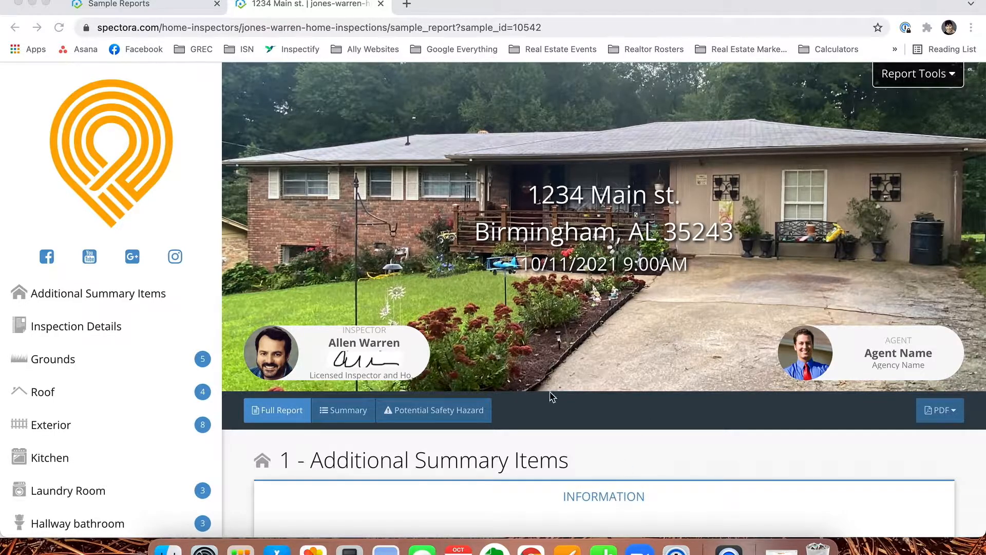
pyautogui.moveTo(591, 226)
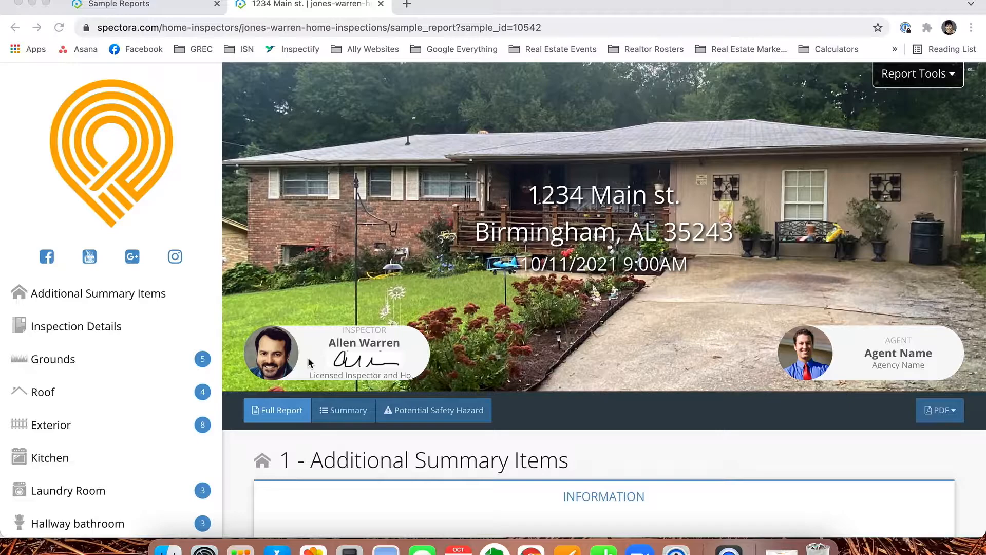
pyautogui.moveTo(860, 334)
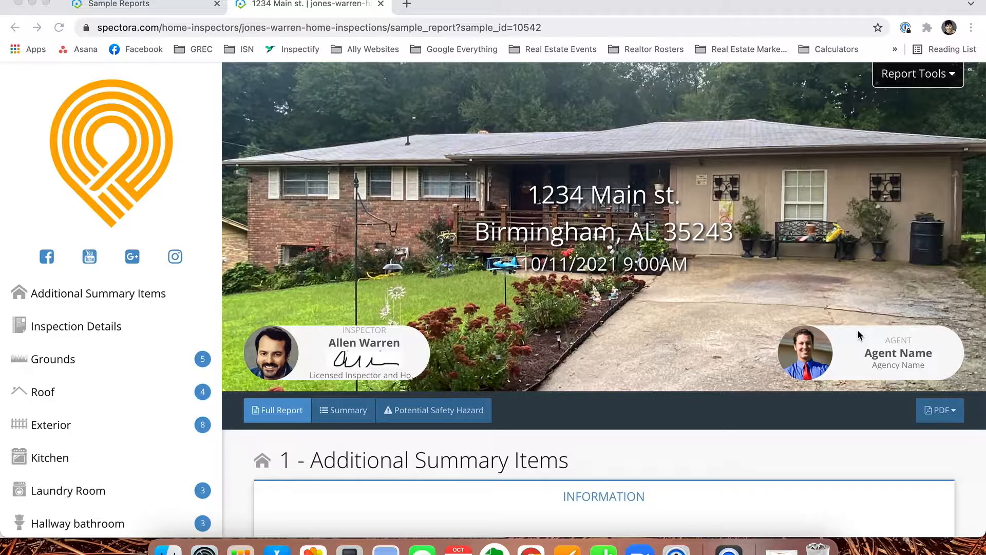
pyautogui.moveTo(317, 169)
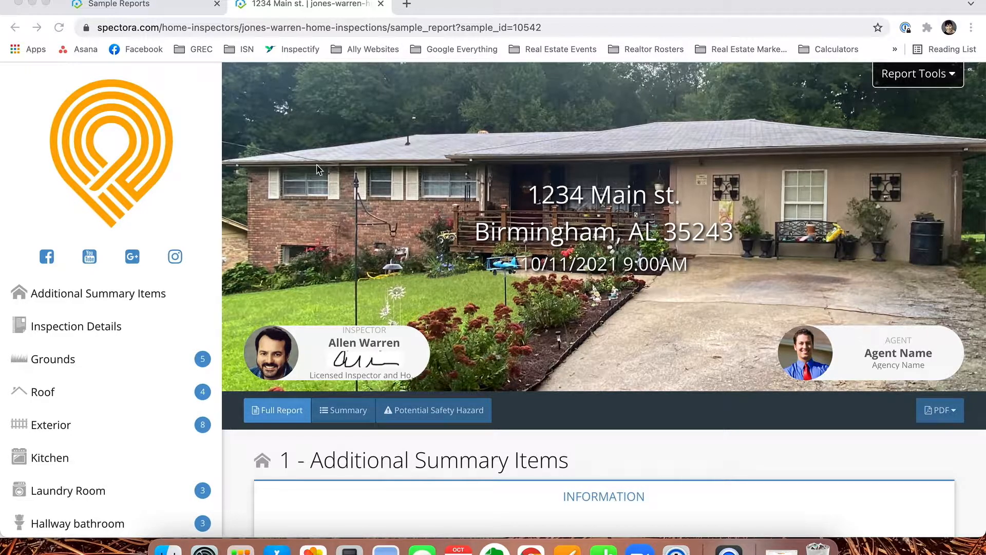
# Browse the Grounds defect cards, viewing the retaining wall photo, then scroll into Roof
pyautogui.scroll(-3)
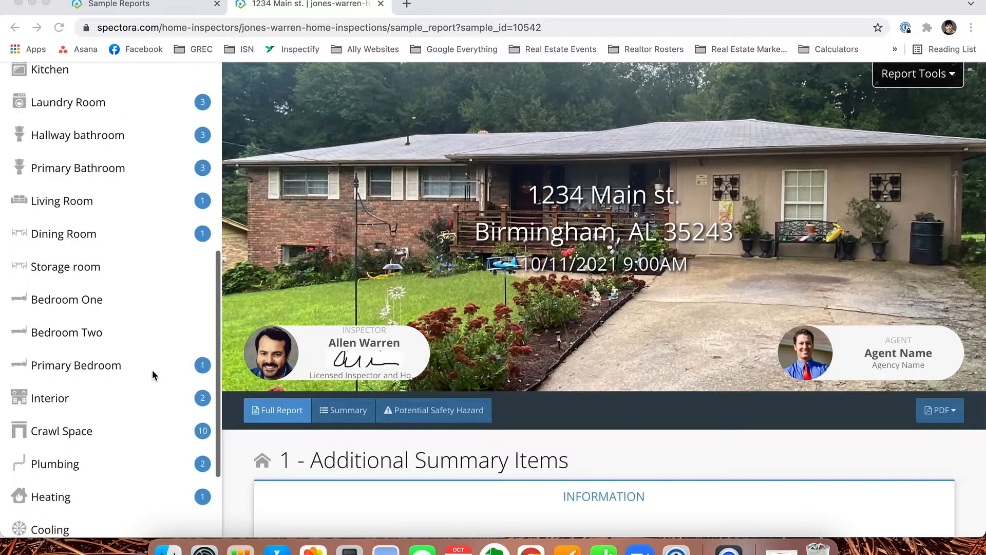
pyautogui.scroll(-3)
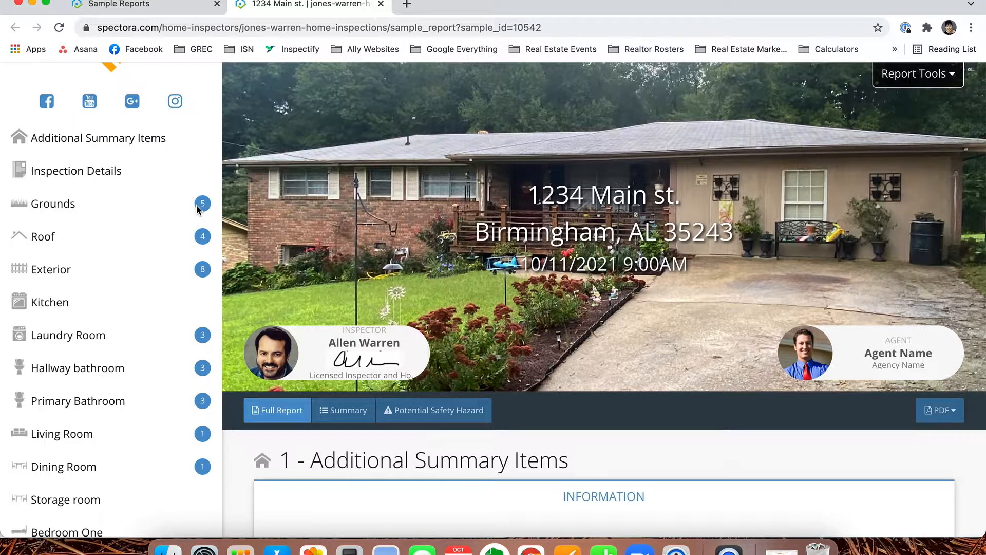
pyautogui.click(56, 203)
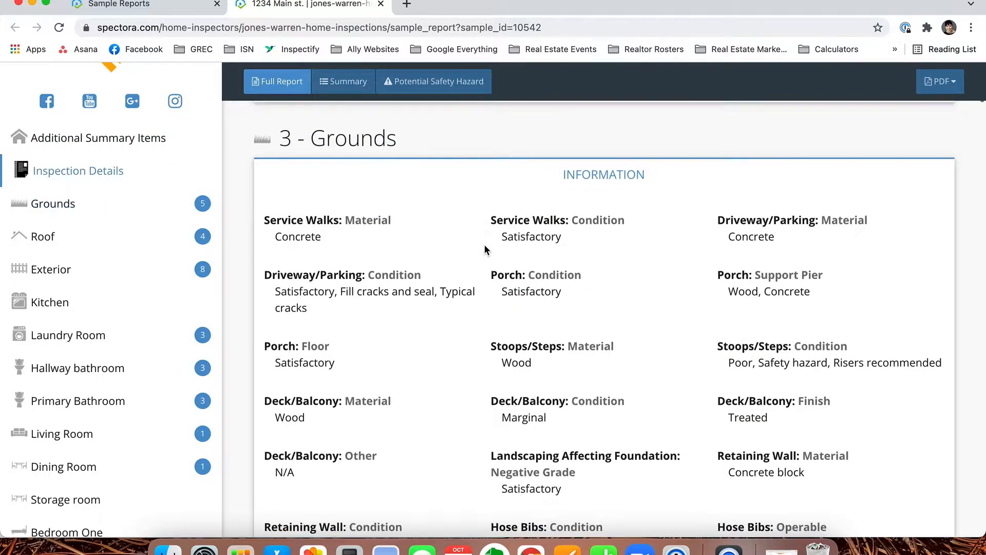
pyautogui.scroll(-3)
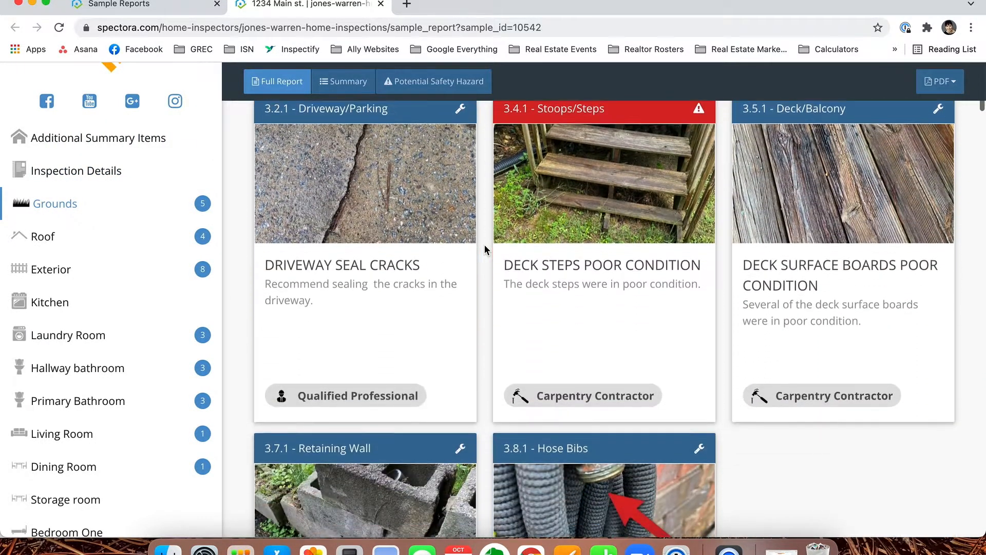
pyautogui.scroll(-3)
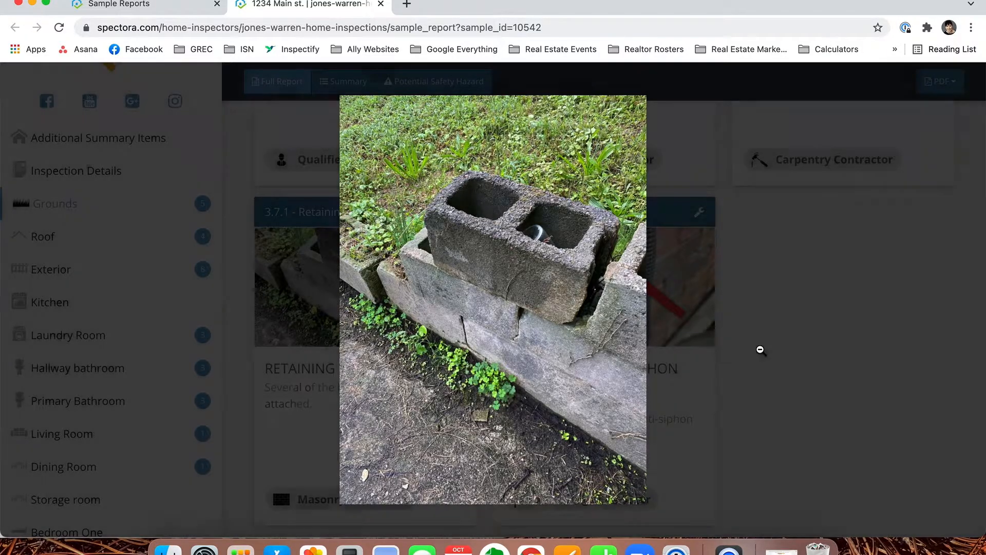
pyautogui.click(759, 350)
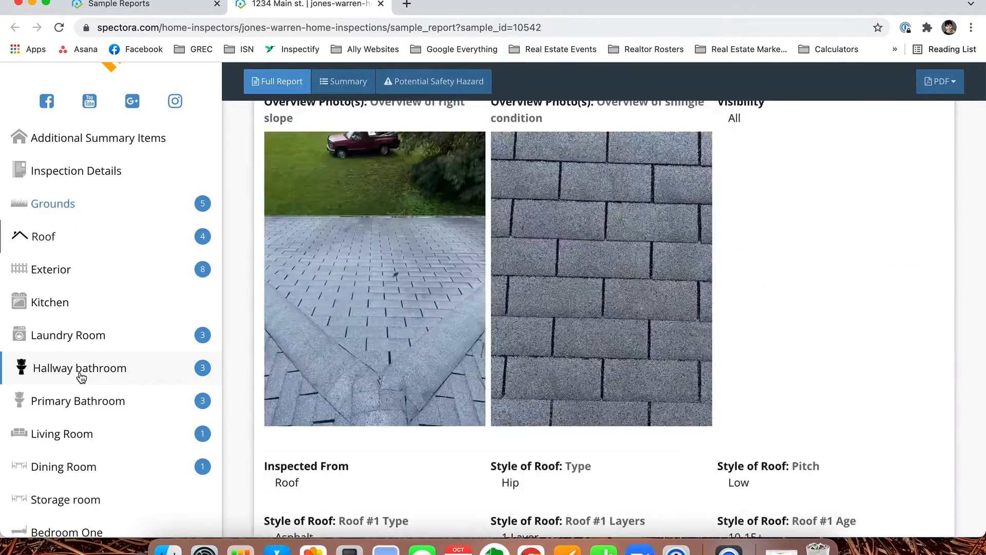
# Review the Hallway bathroom overview photos and the sink and toilet findings
pyautogui.click(79, 368)
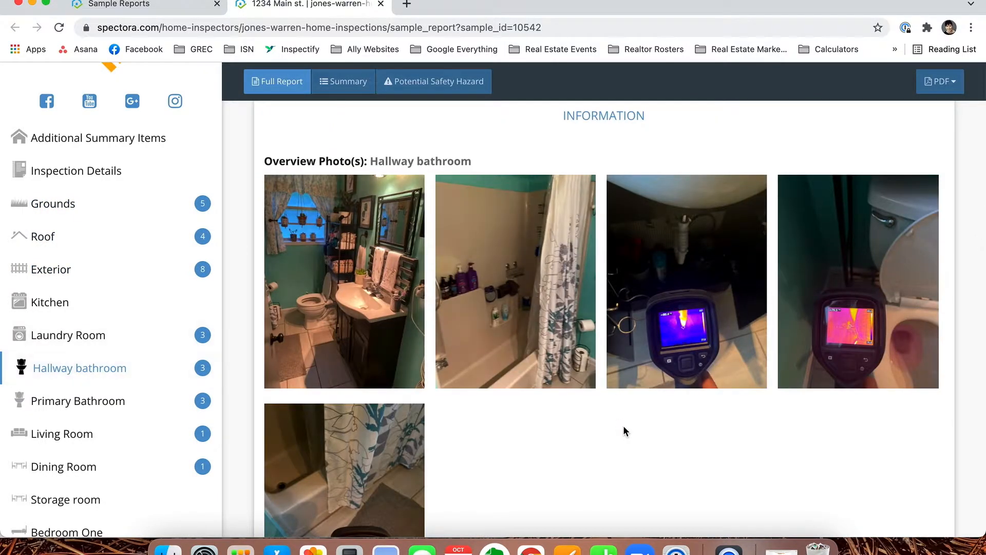
pyautogui.scroll(-3)
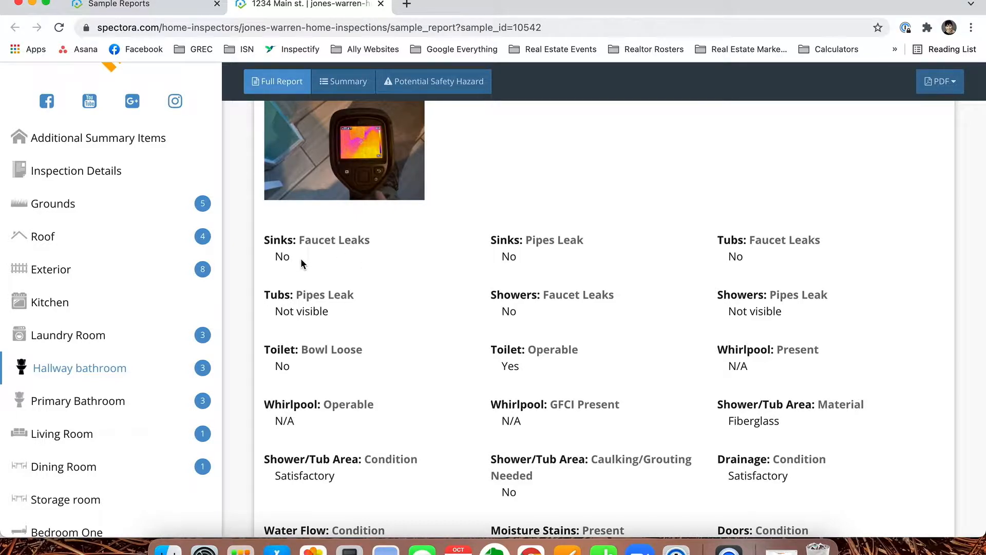
pyautogui.moveTo(516, 330)
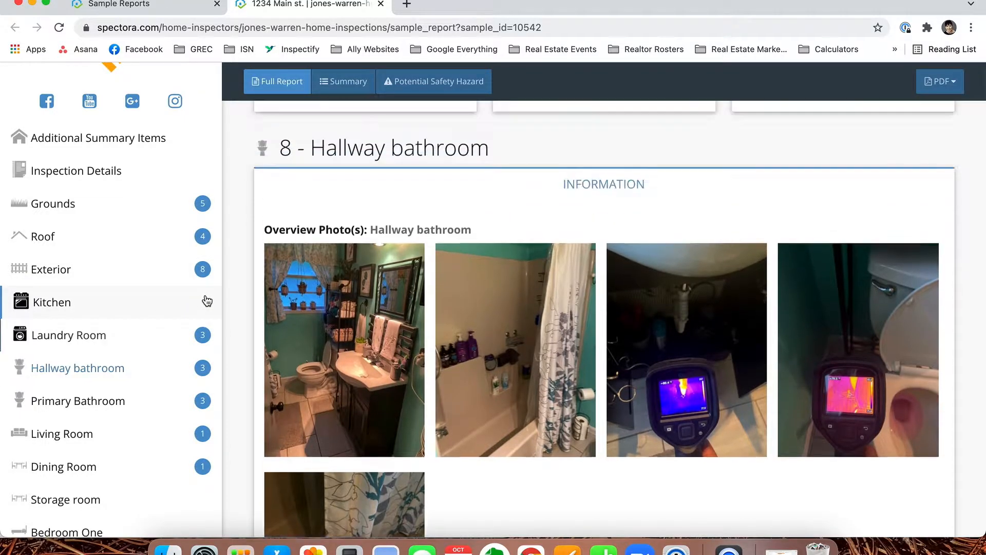
# Scroll through the Kitchen photos and appliance findings to Additional Summary Items
pyautogui.click(51, 302)
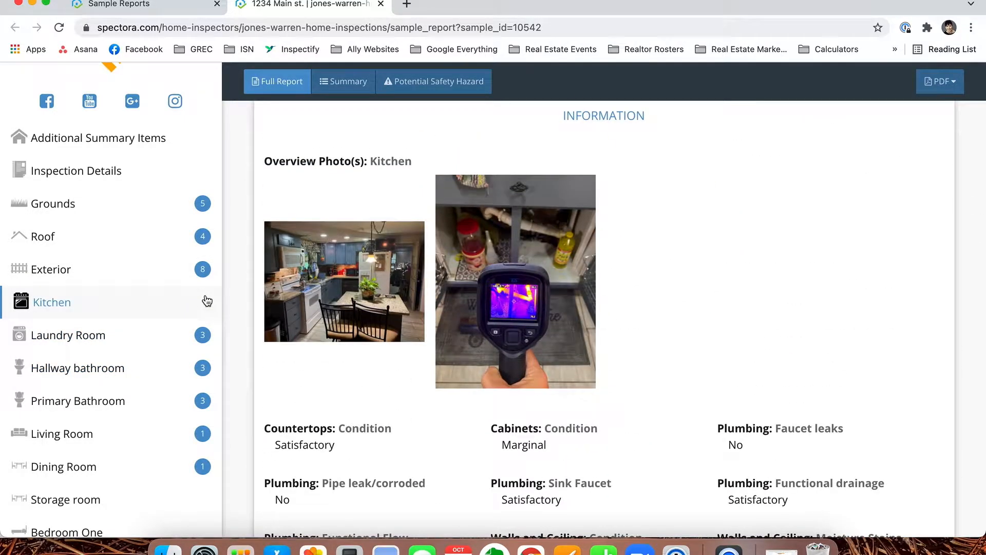
pyautogui.scroll(-3)
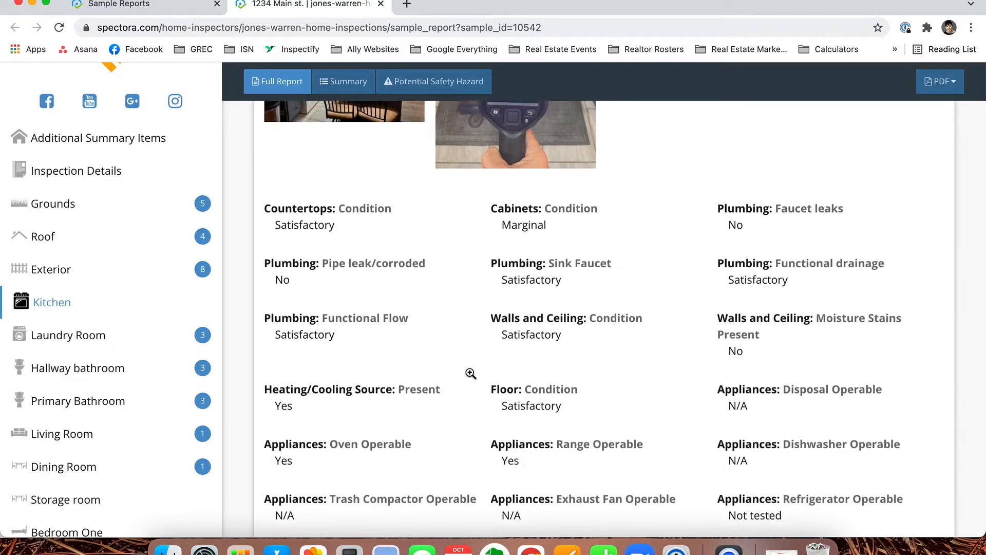
pyautogui.scroll(-3)
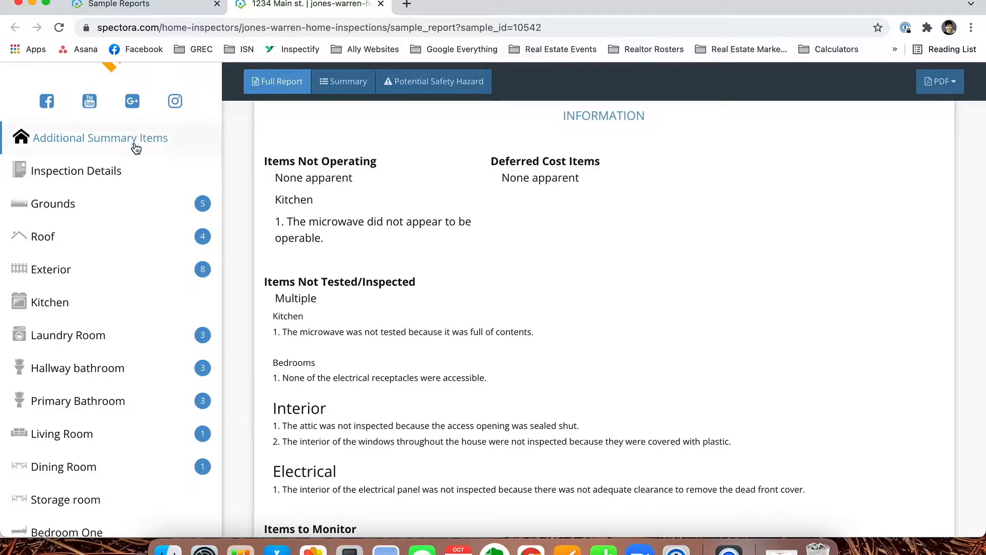
pyautogui.moveTo(566, 376)
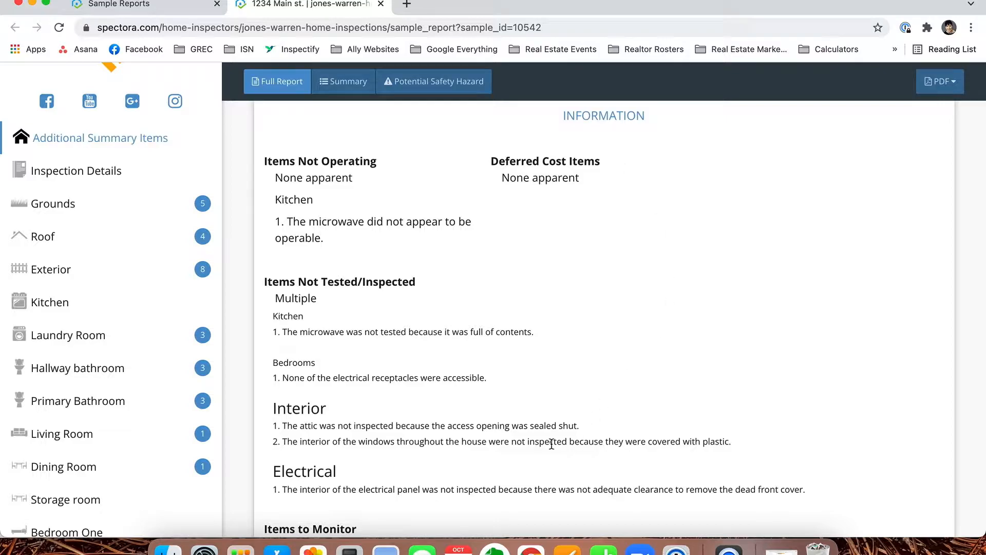
# Read the Additional Summary Items down to Items to Monitor
pyautogui.scroll(-3)
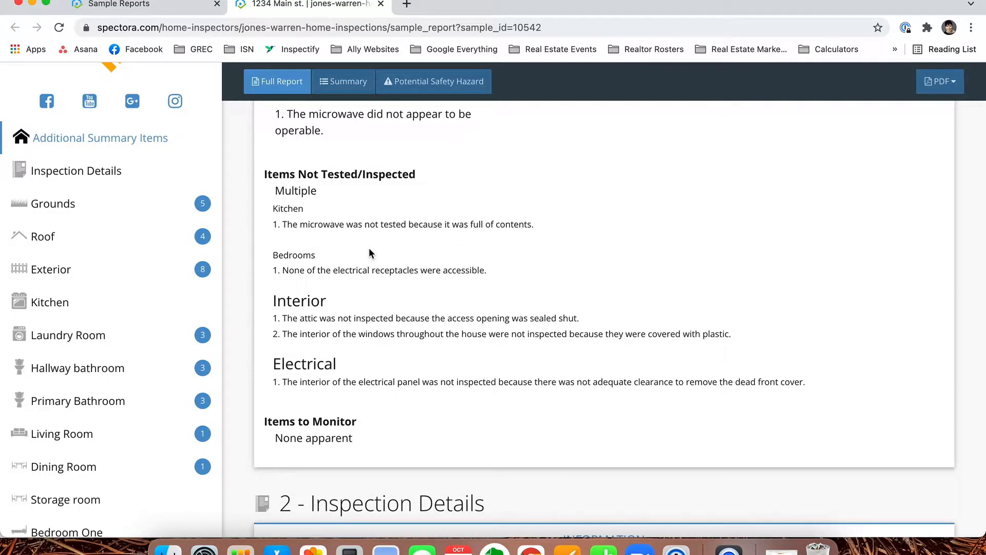
pyautogui.moveTo(434, 432)
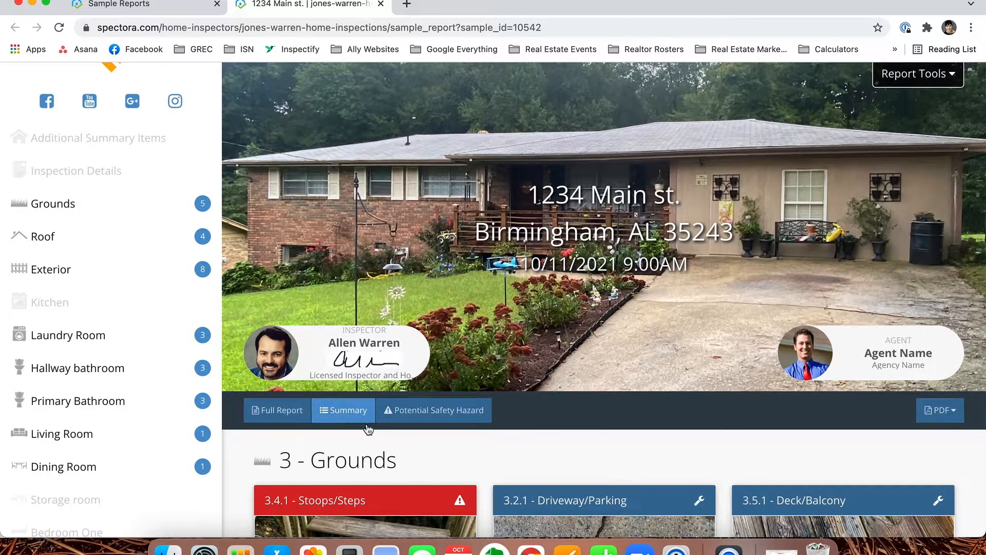
pyautogui.scroll(-3)
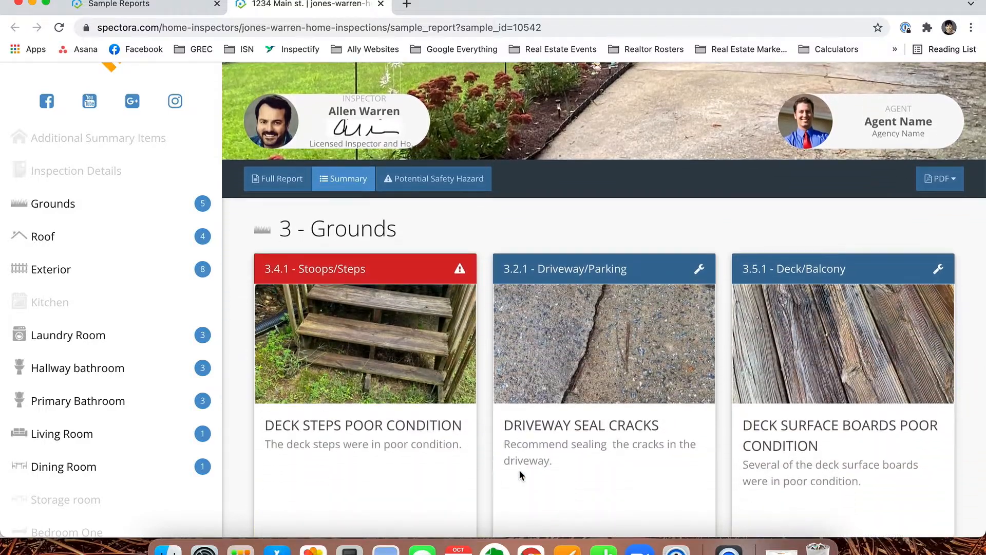
pyautogui.scroll(-3)
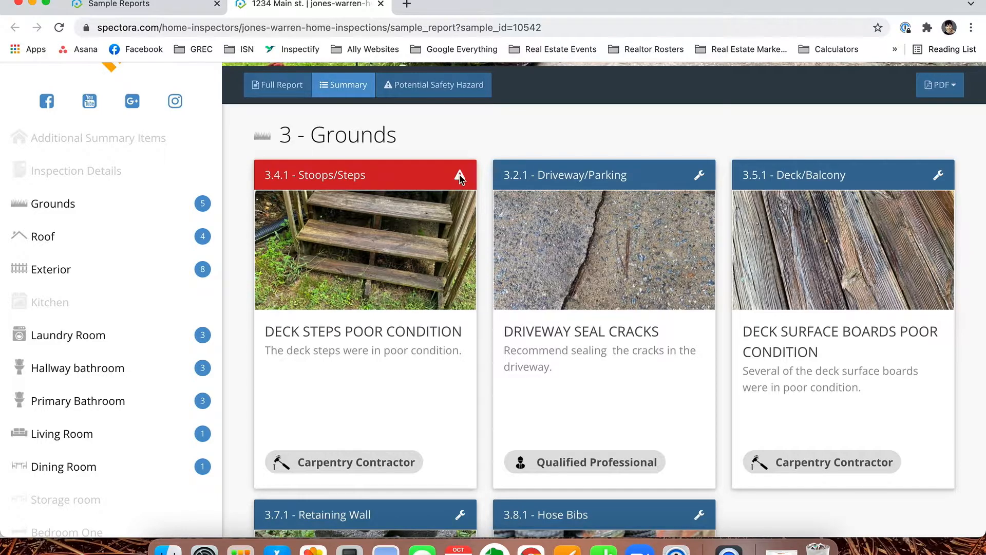
pyautogui.moveTo(459, 175)
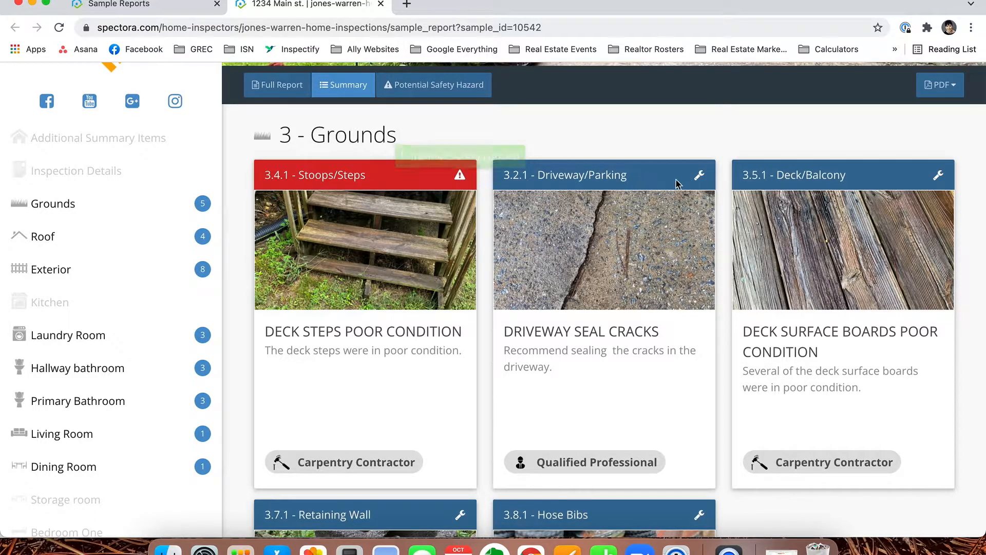
pyautogui.moveTo(699, 175)
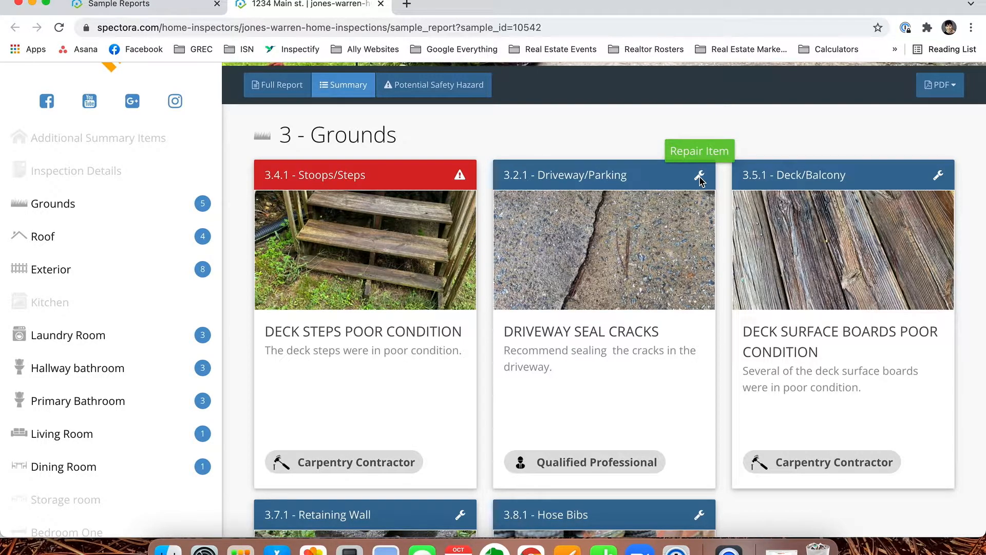
pyautogui.scroll(-3)
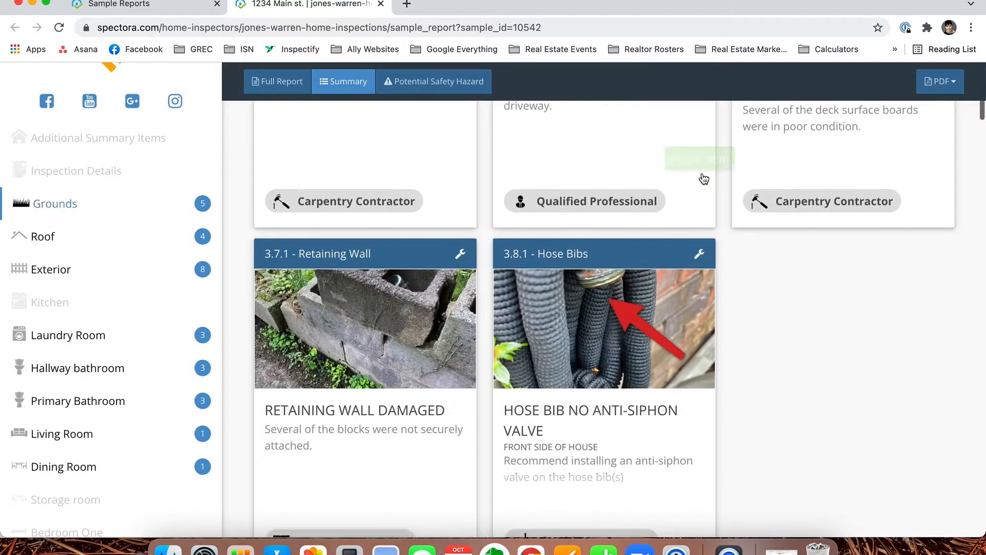
# Browse the summary defect cards through Dining Room and Crawl Space, then show the full report
pyautogui.click(44, 235)
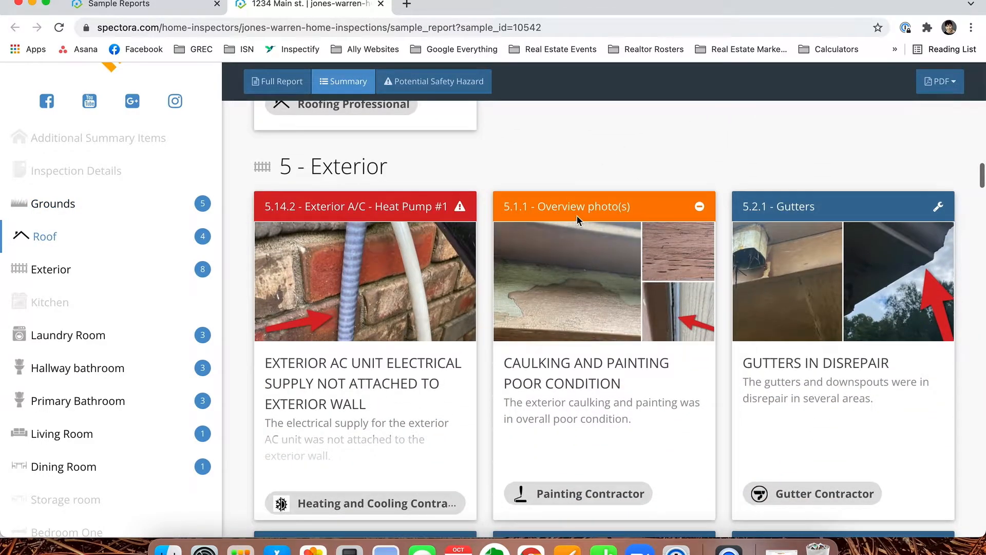
pyautogui.moveTo(700, 207)
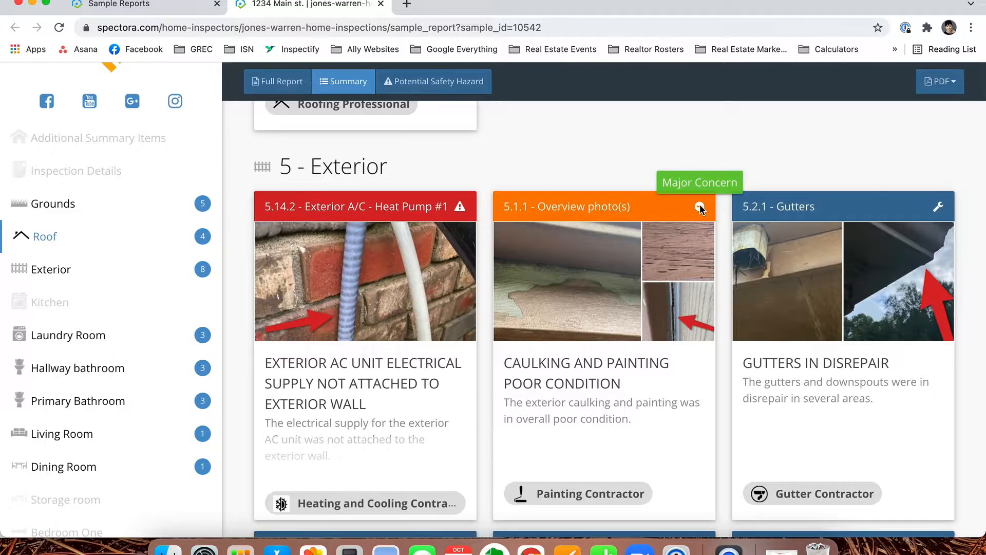
pyautogui.scroll(-3)
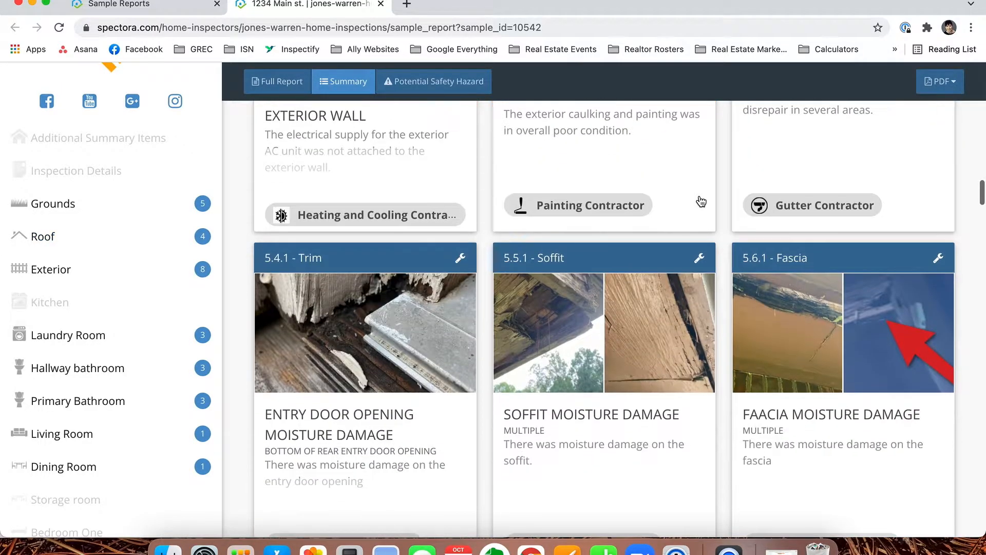
pyautogui.scroll(-3)
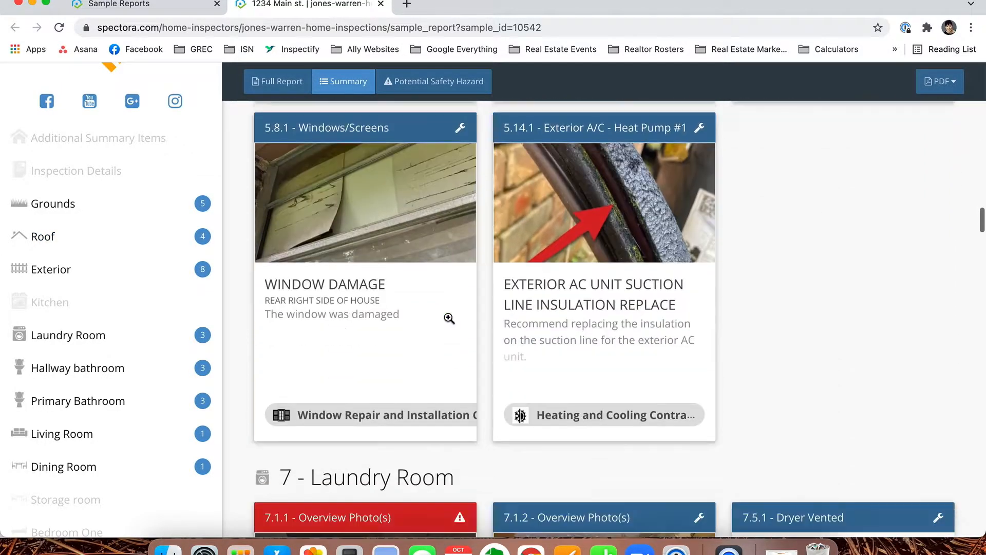
pyautogui.scroll(-3)
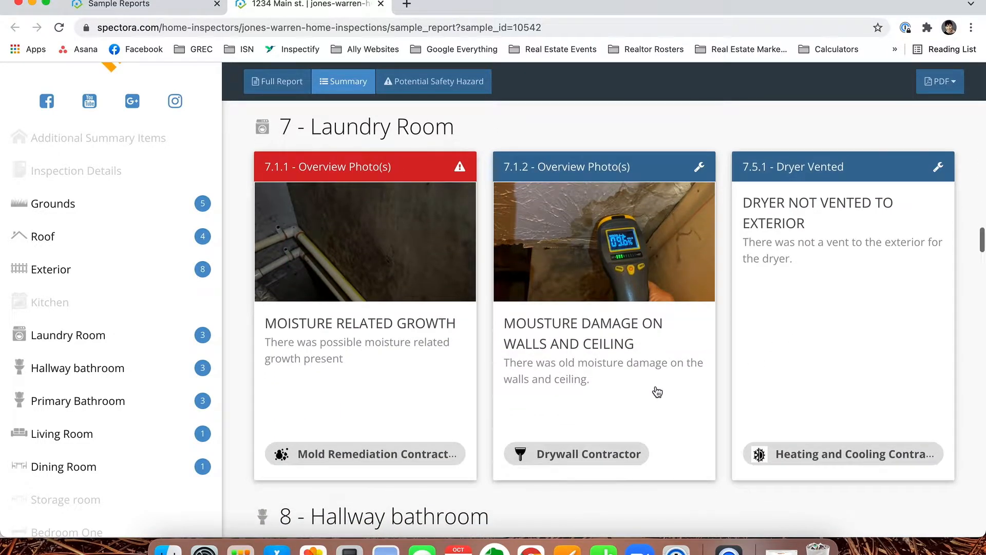
pyautogui.scroll(-3)
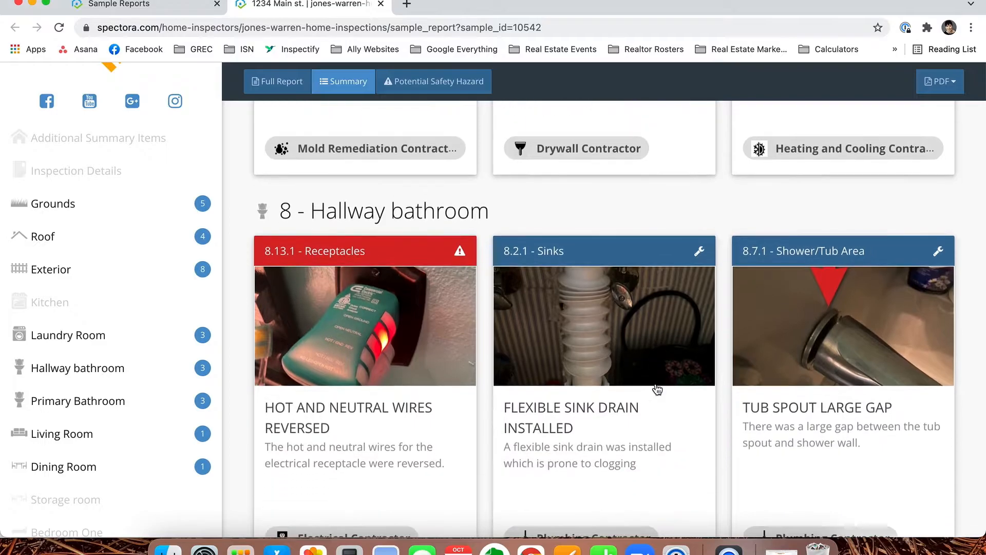
pyautogui.scroll(-3)
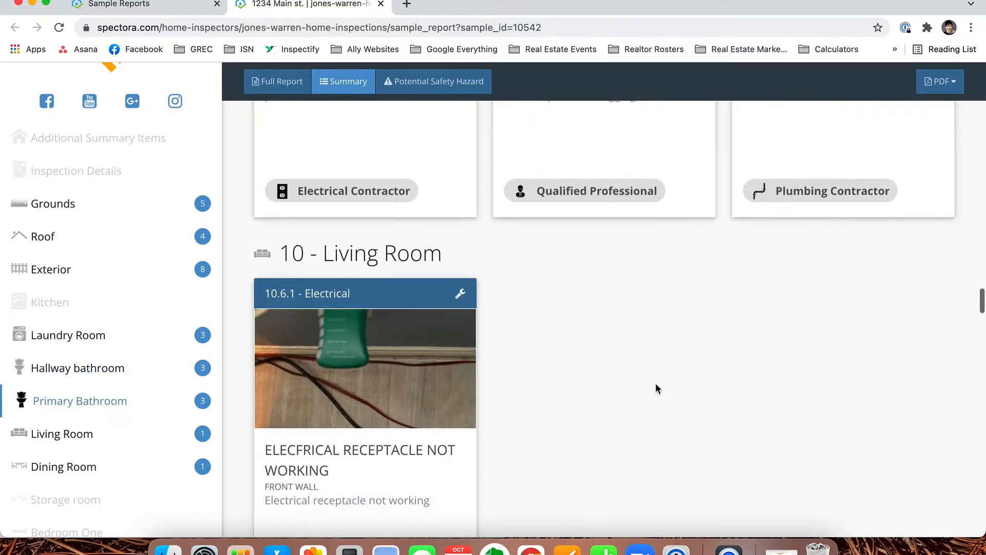
pyautogui.scroll(-3)
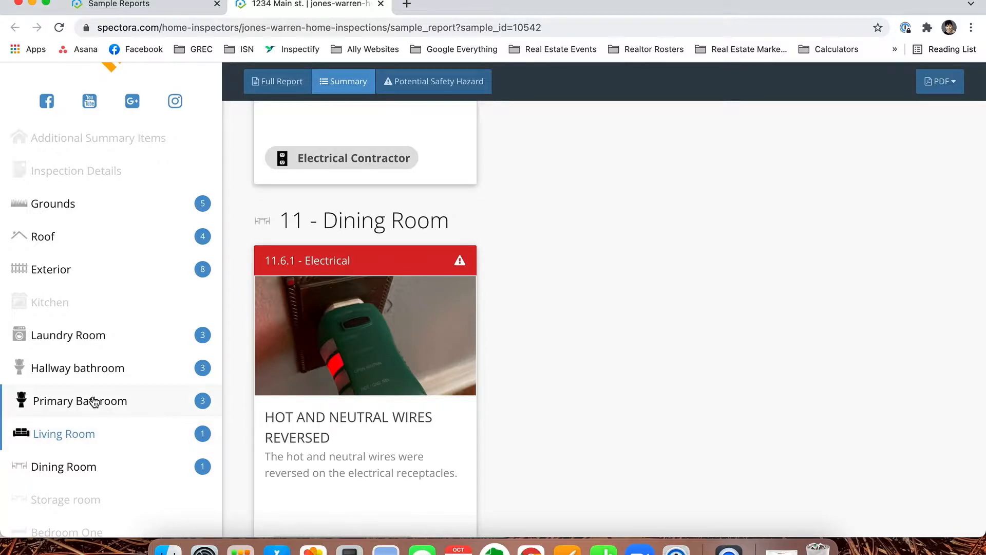
pyautogui.moveTo(190, 471)
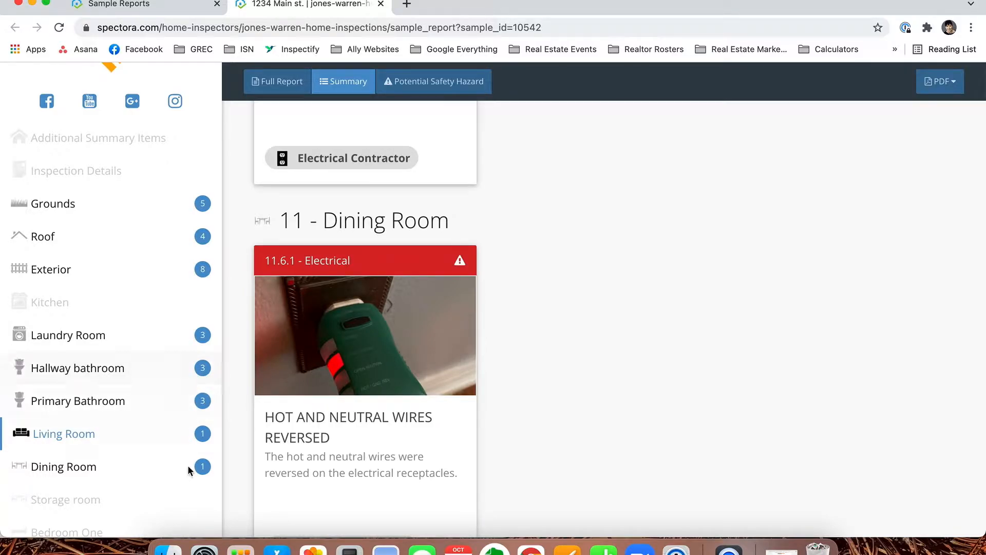
pyautogui.scroll(-3)
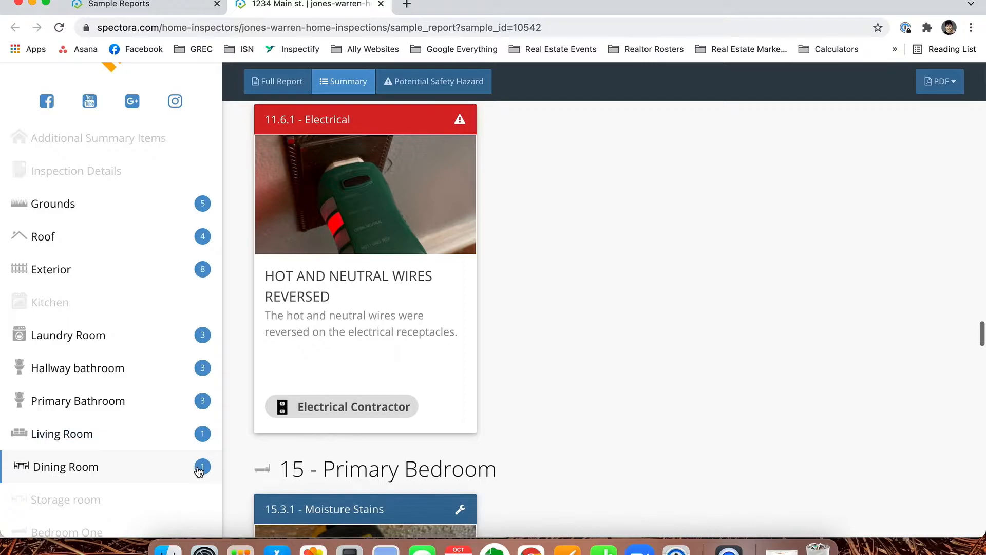
pyautogui.scroll(-3)
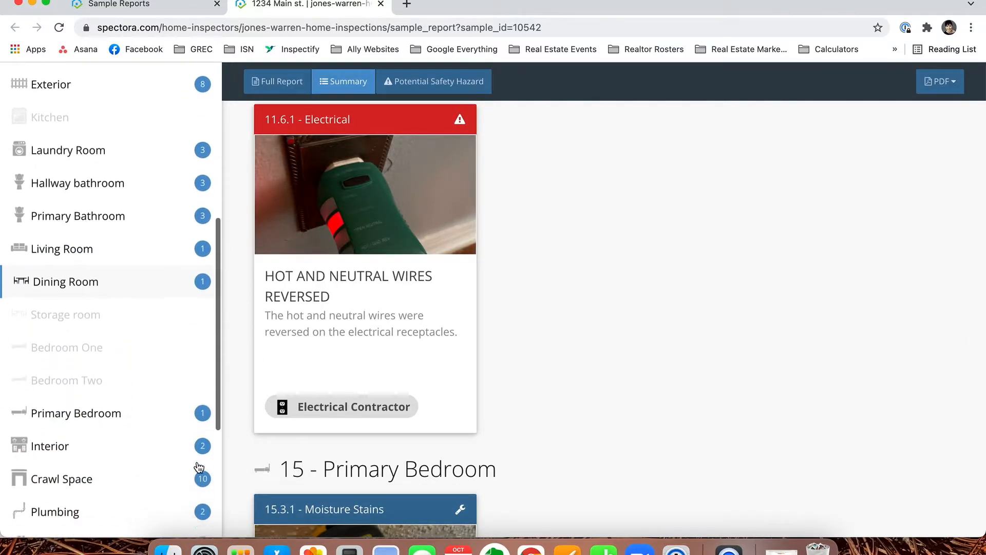
pyautogui.scroll(-3)
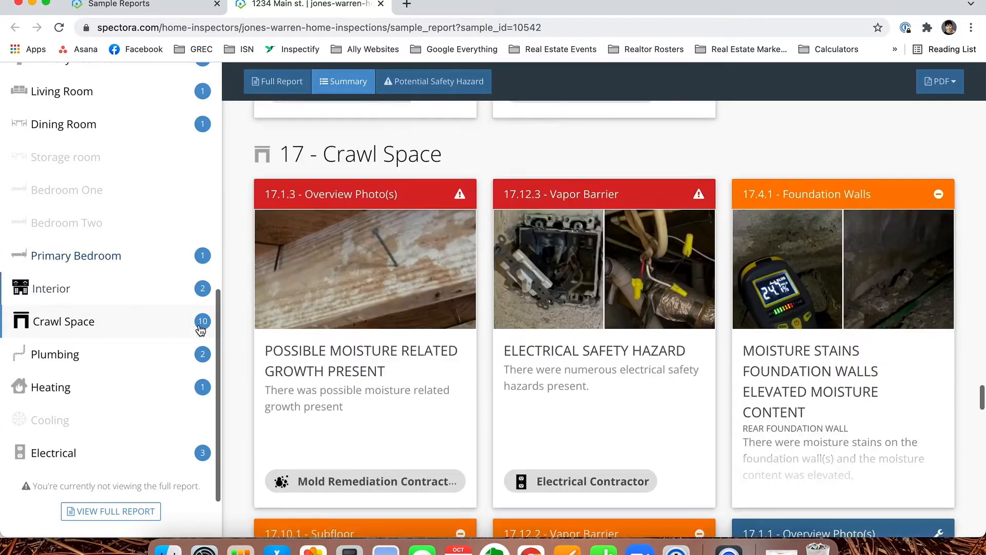
pyautogui.scroll(-3)
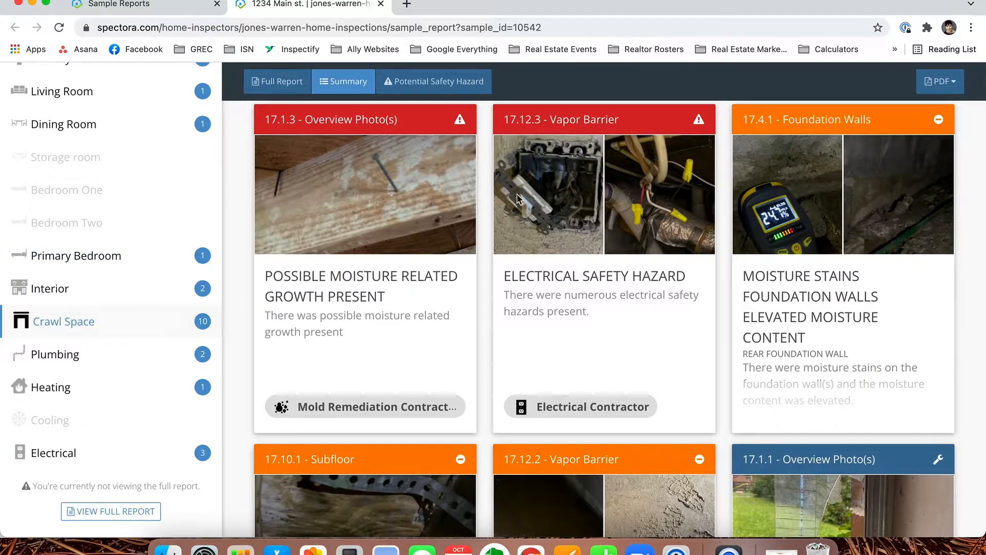
pyautogui.moveTo(938, 119)
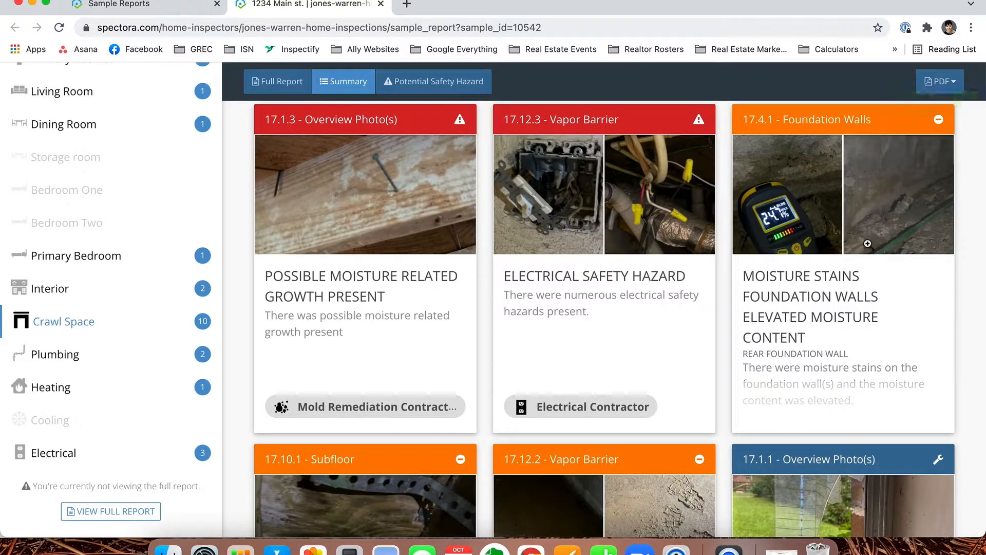
pyautogui.click(786, 194)
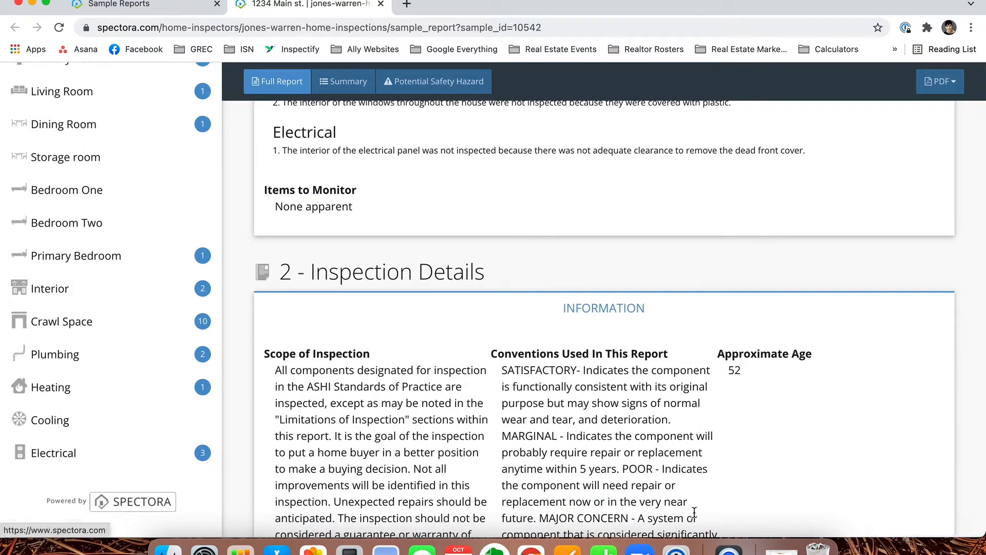
# Switch the report to the Potential Safety Hazard view, starting at Grounds stoops/steps
pyautogui.scroll(-3)
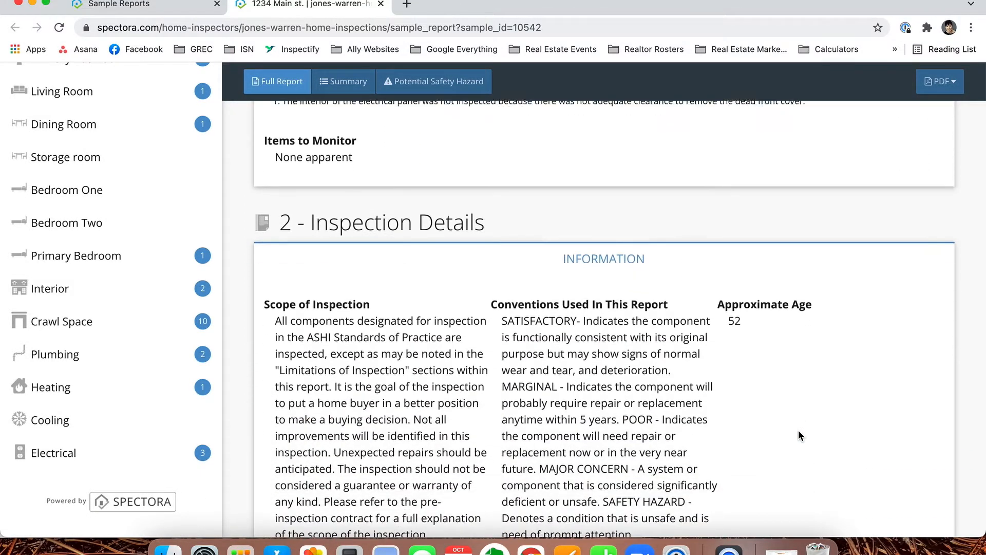
pyautogui.scroll(-3)
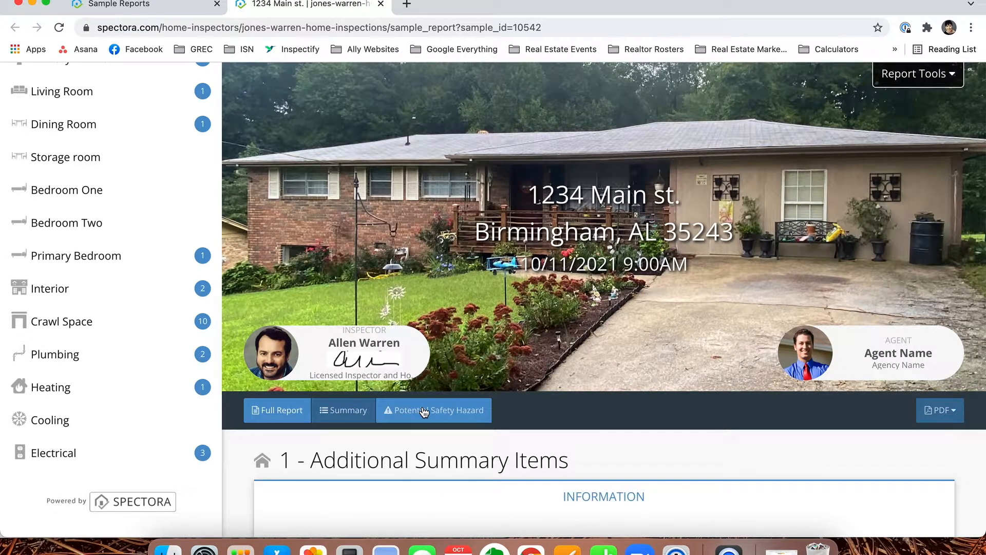
pyautogui.click(433, 410)
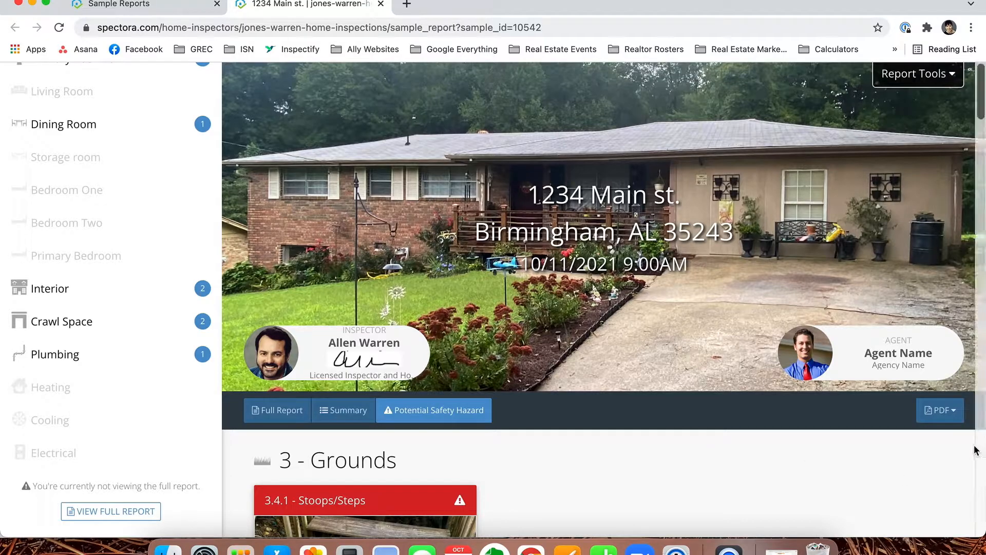
# Open the Summary PDF and the 54-page Full Report PDF in new tabs
pyautogui.click(939, 410)
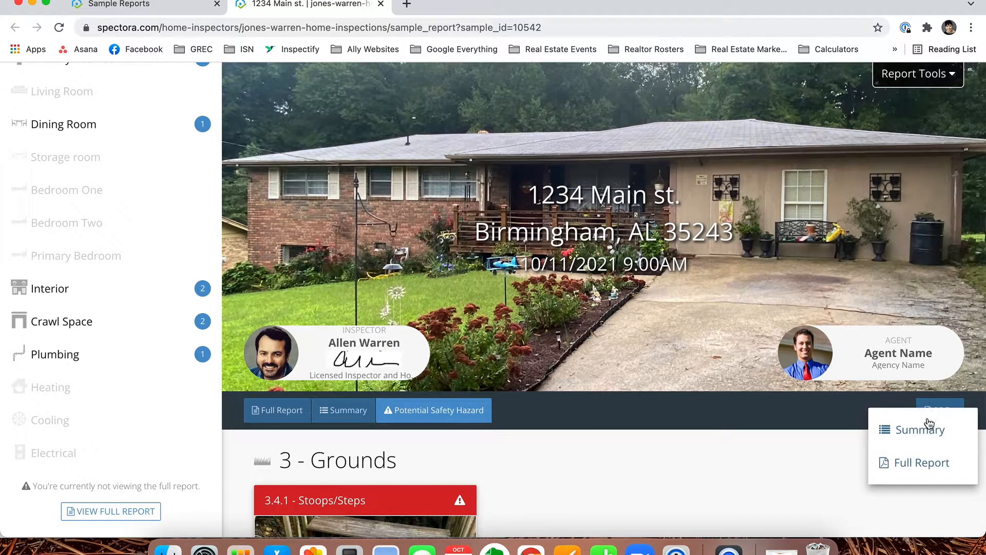
pyautogui.click(920, 429)
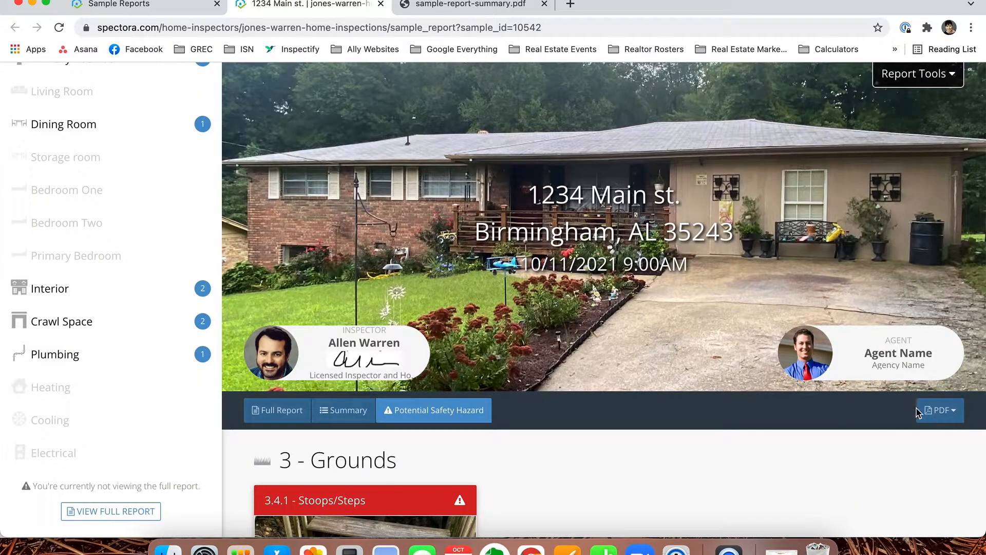
pyautogui.click(938, 410)
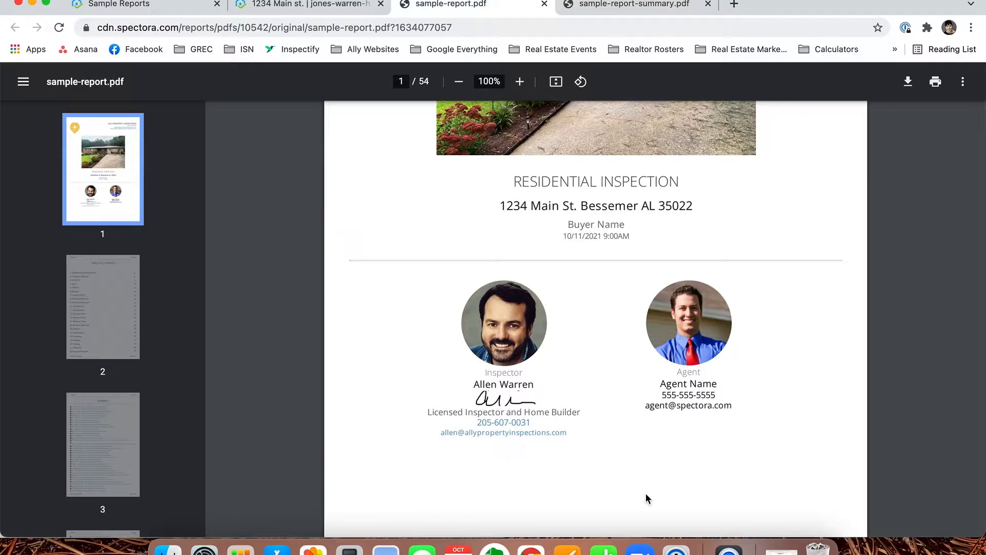
# Jump to the Plumbing page via the PDF's table of contents, then return to Spectora
pyautogui.scroll(-3)
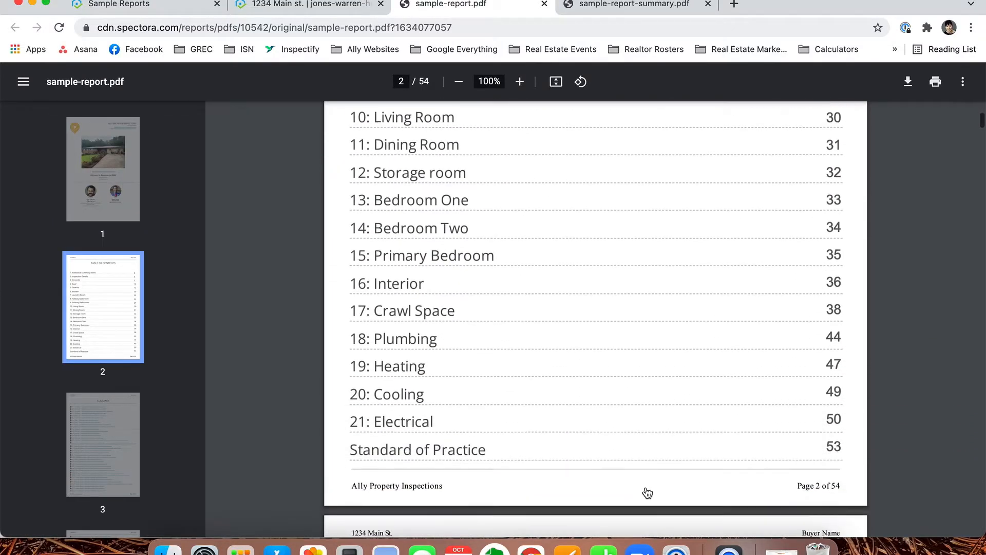
pyautogui.click(393, 338)
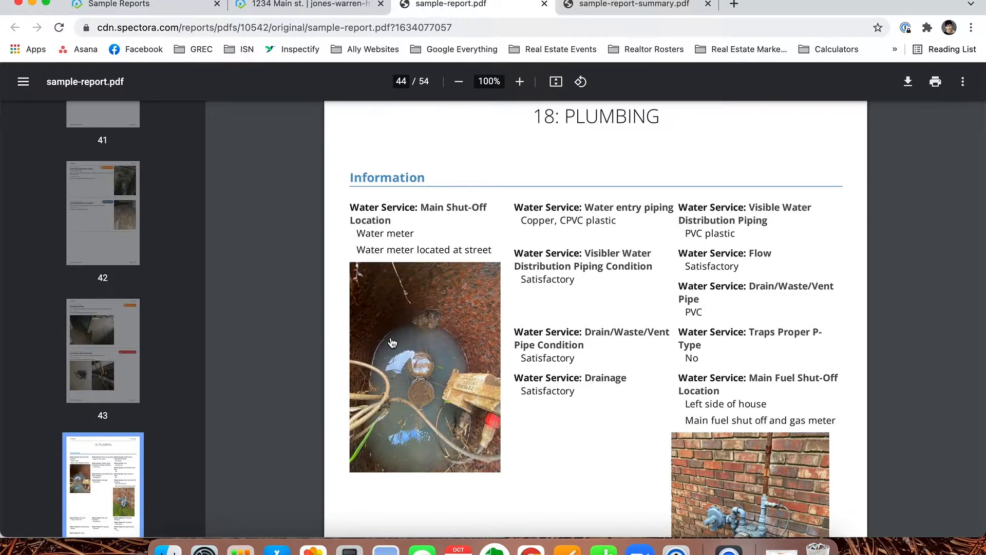
pyautogui.scroll(-3)
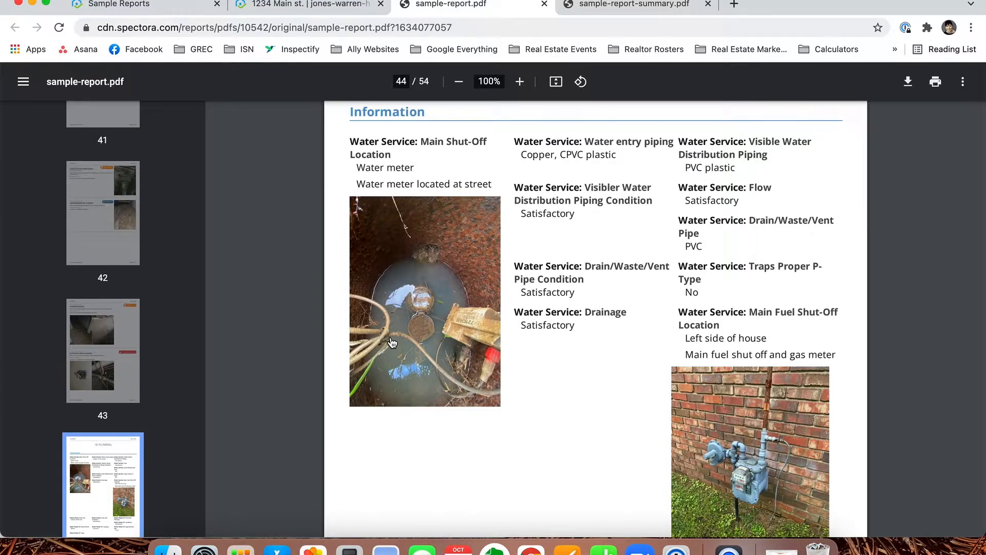
pyautogui.scroll(-3)
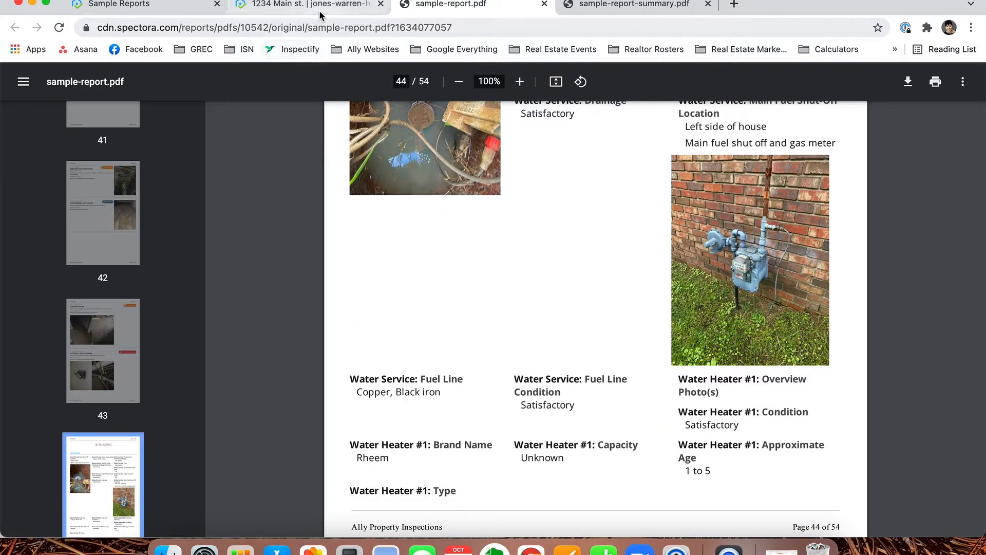
pyautogui.click(308, 5)
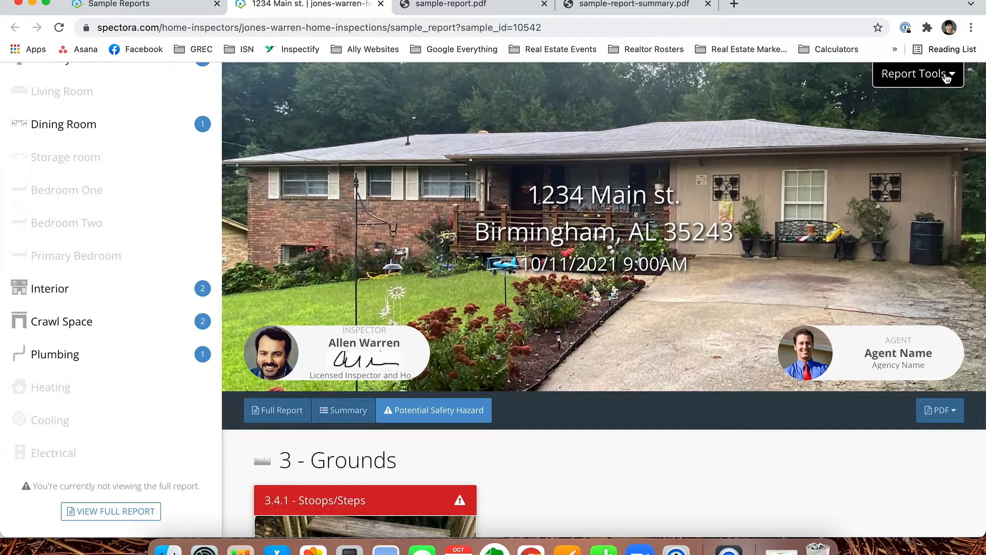
# Open the Repair Request Builder from Report Tools for the 1234 Main St. report
pyautogui.click(917, 74)
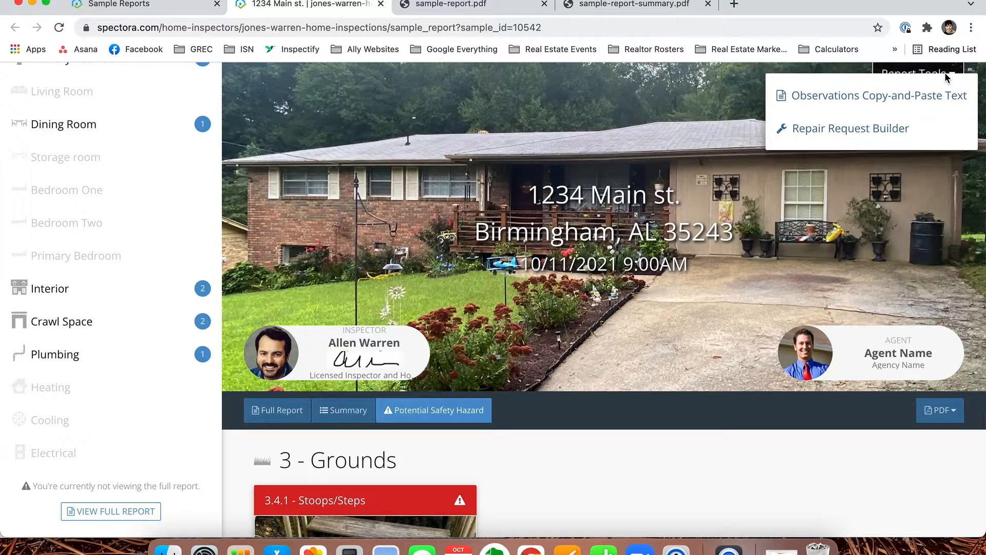
pyautogui.moveTo(850, 128)
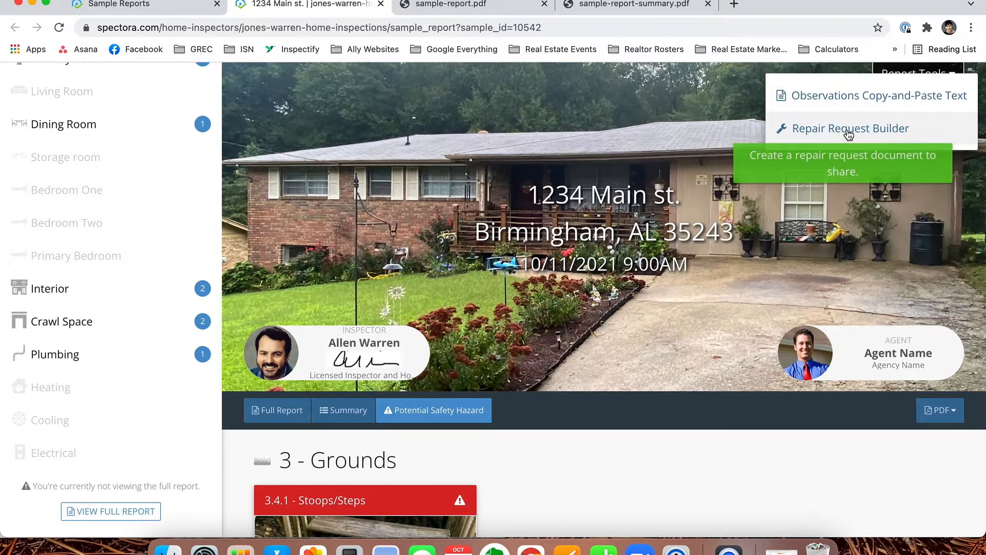
pyautogui.click(851, 128)
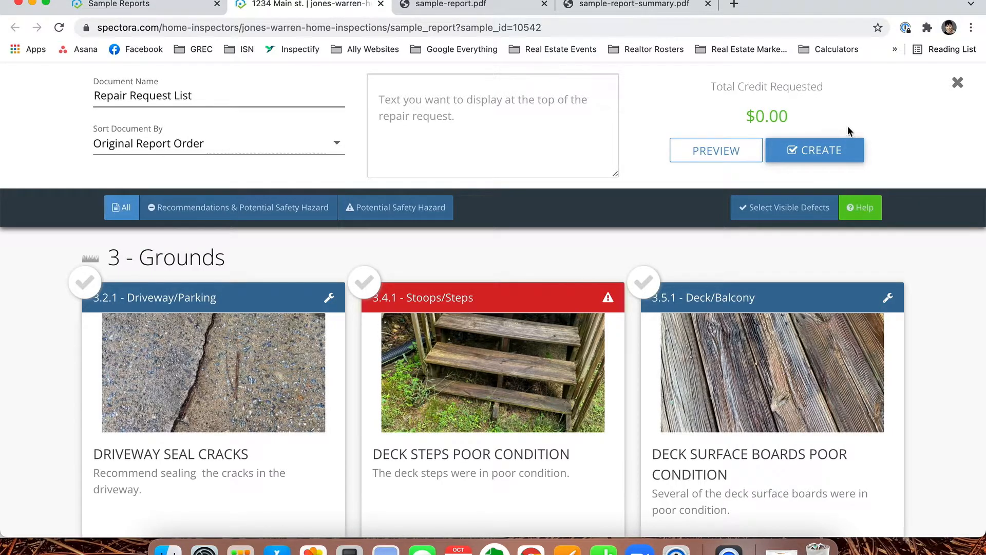
pyautogui.moveTo(784, 207)
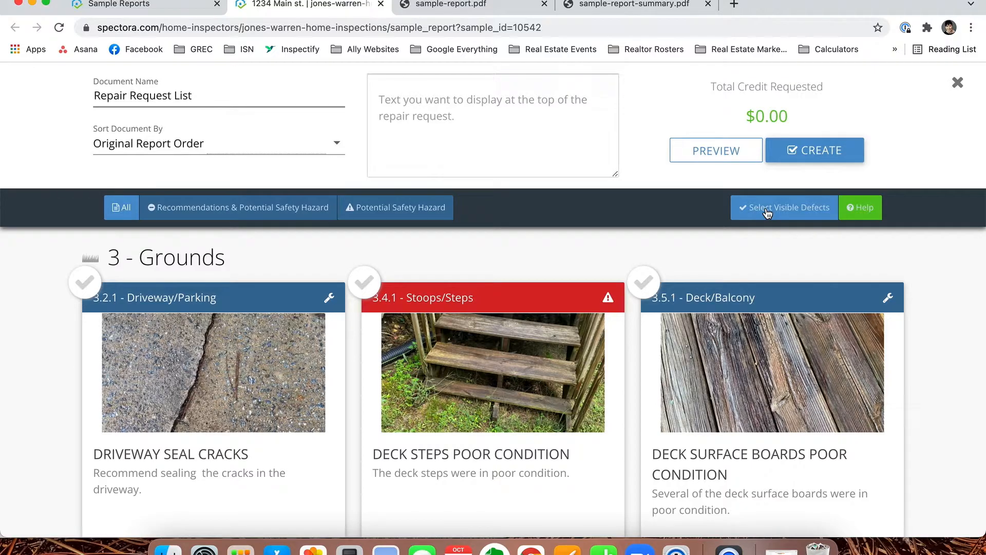
# Select the visible defects and give Stoops/Steps a $250 credit
pyautogui.click(784, 207)
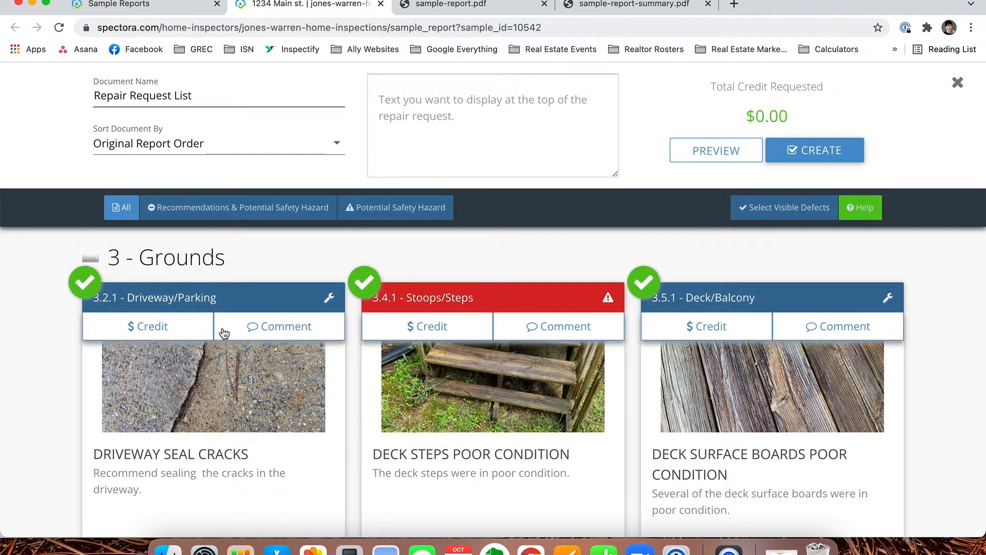
pyautogui.moveTo(99, 335)
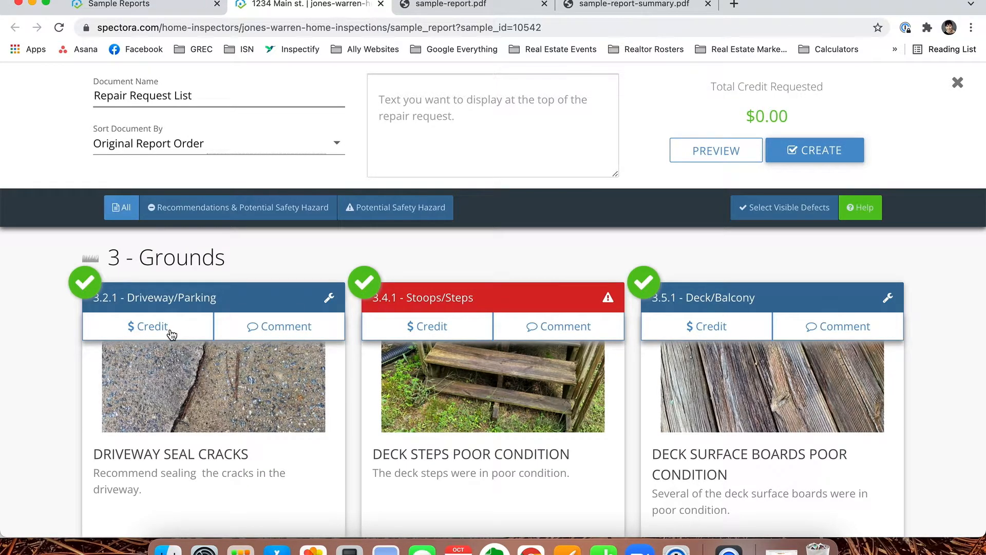
pyautogui.click(427, 325)
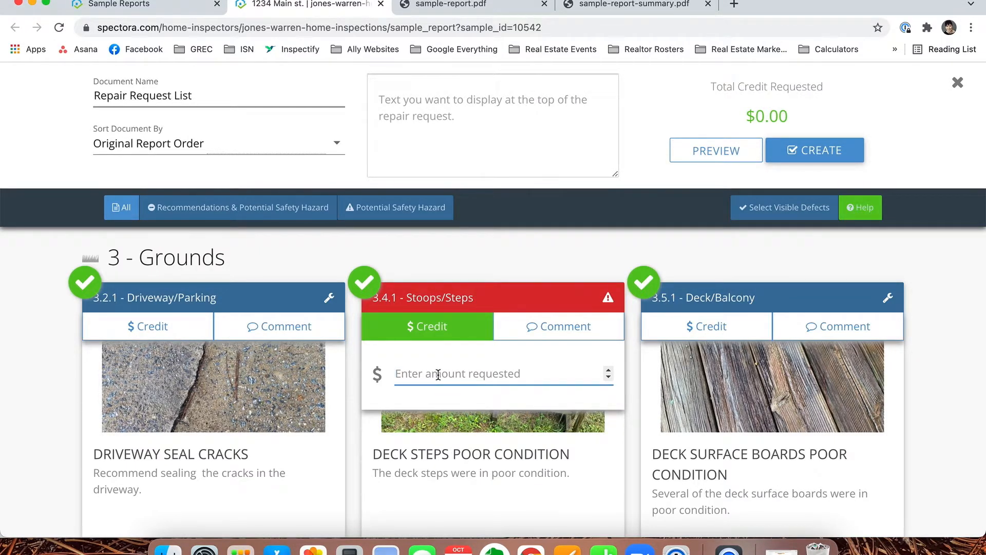
pyautogui.write('250')
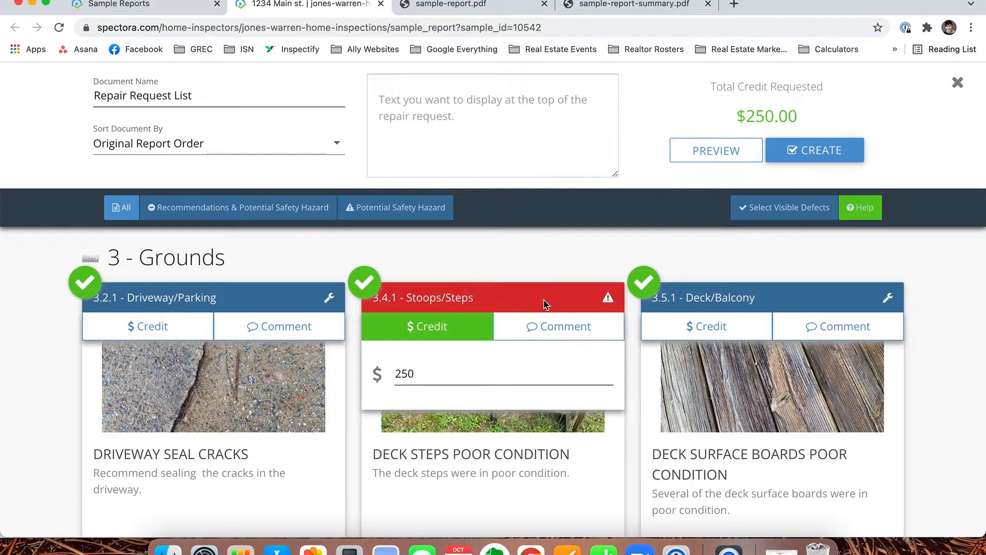
# Comment on Stoops/Steps that the seller credits the buyer $250 off the sales price
pyautogui.click(558, 326)
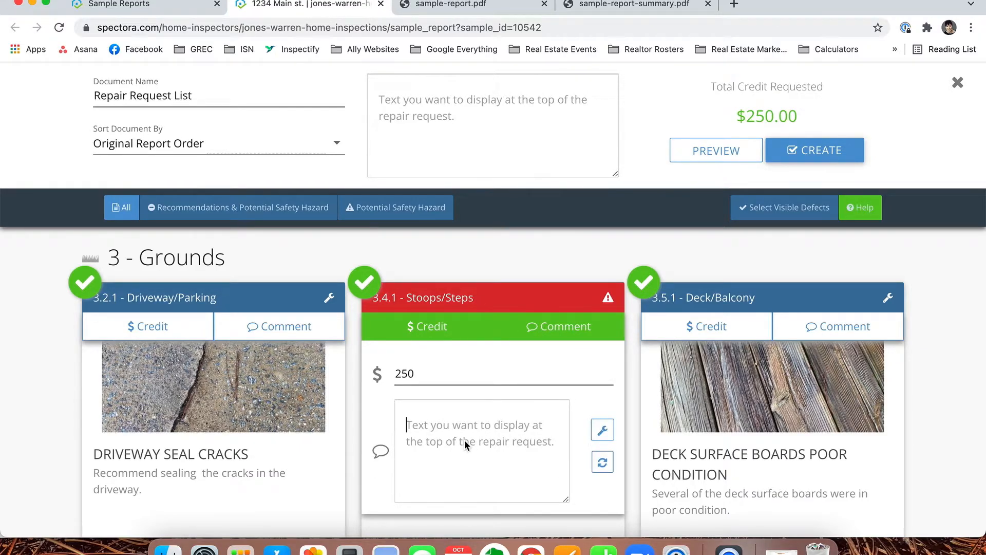
pyautogui.write('Seller to cre')
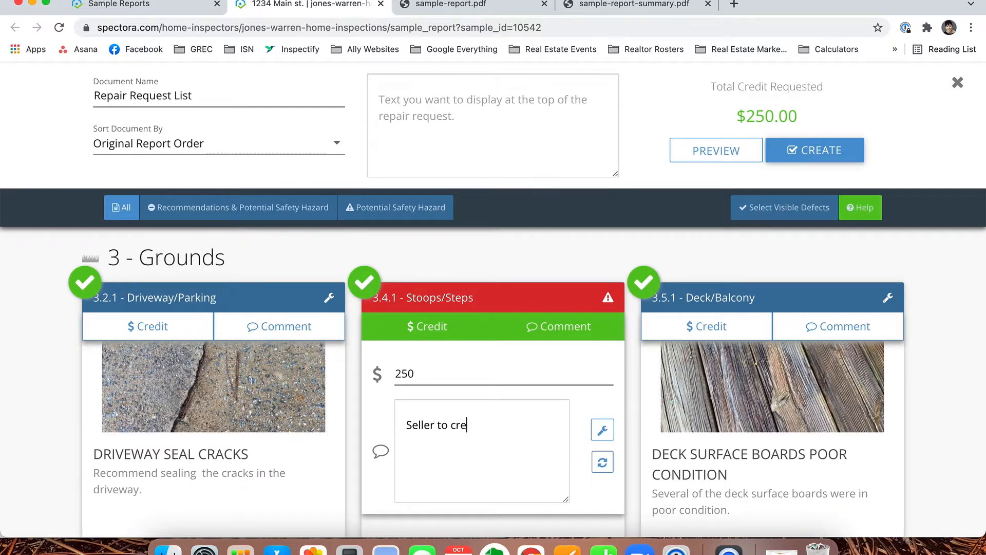
pyautogui.write('dit buyer $250 off of sales price')
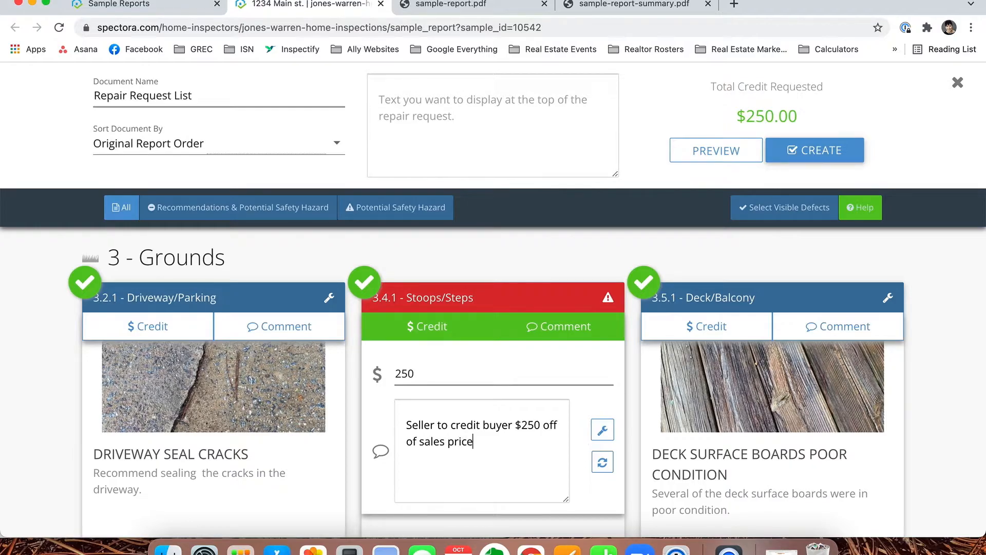
pyautogui.click(602, 432)
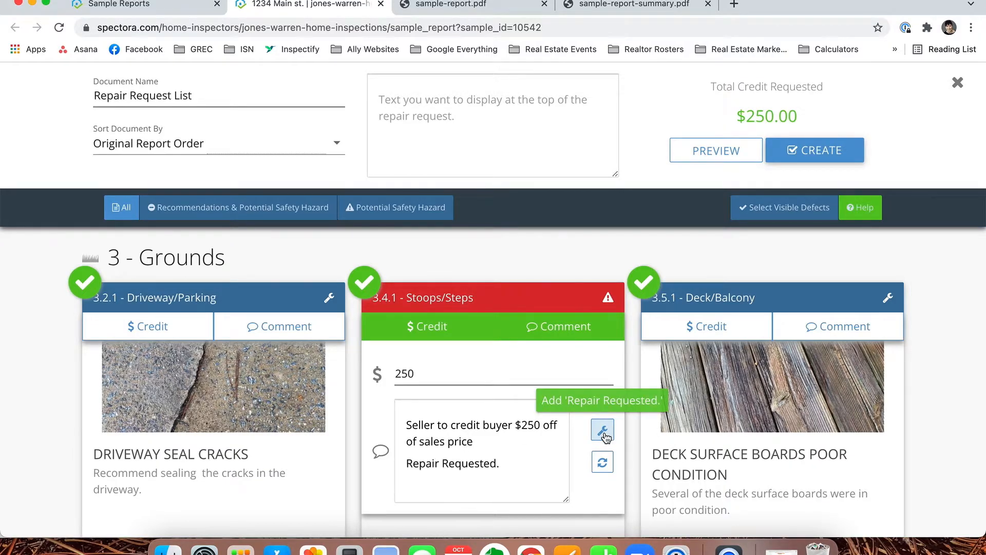
pyautogui.doubleClick(468, 463)
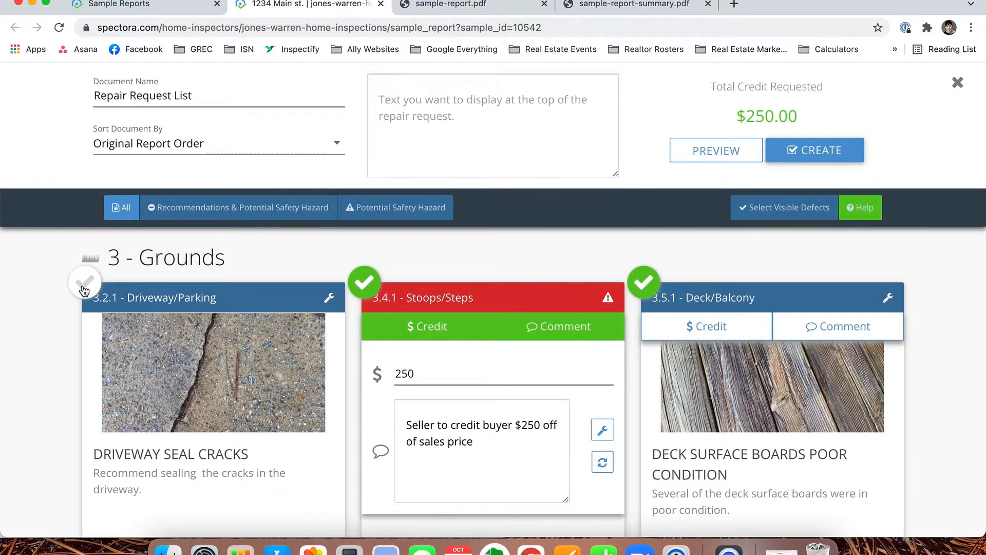
# Filter the defect cards to Potential Safety Hazard, scroll through them, then switch back to All
pyautogui.click(85, 282)
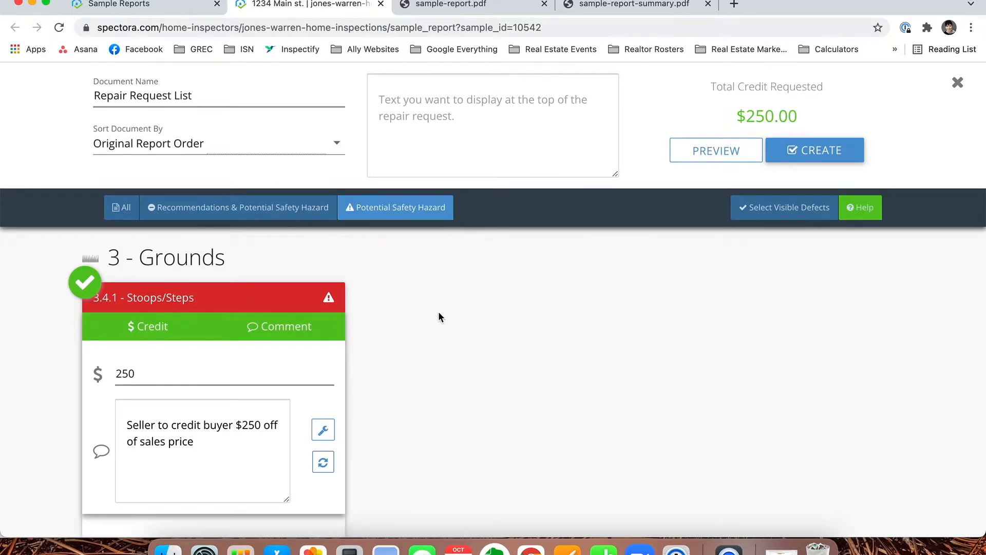
pyautogui.scroll(-3)
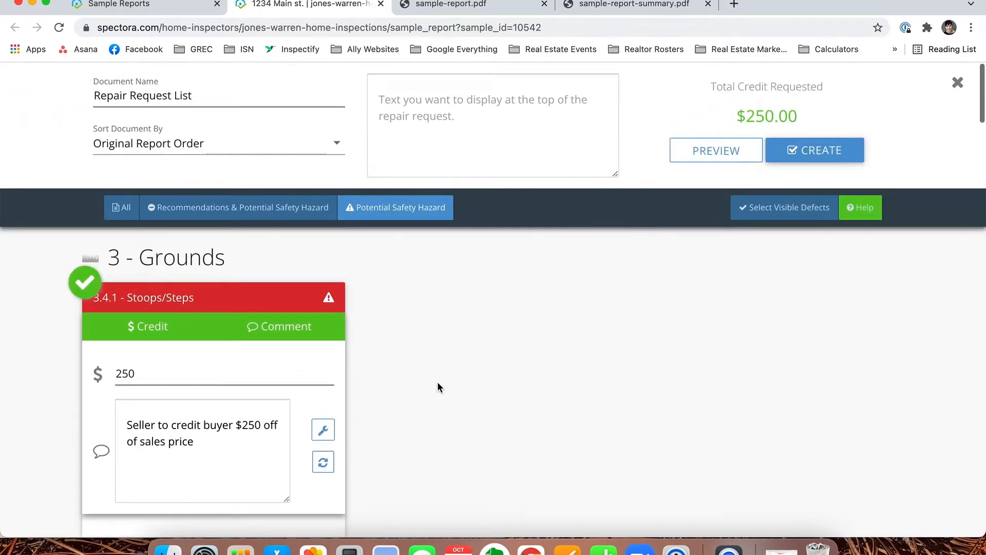
pyautogui.click(121, 207)
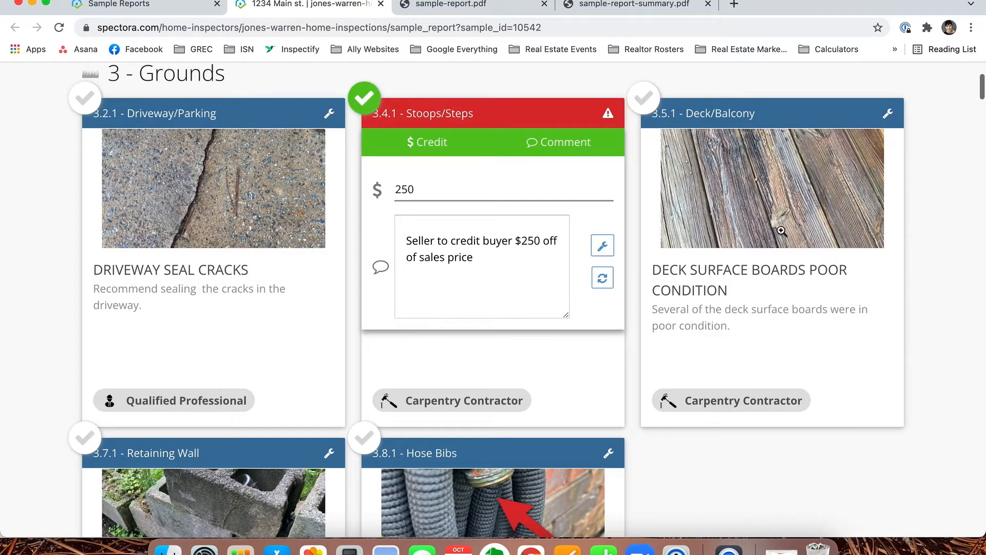
pyautogui.moveTo(783, 359)
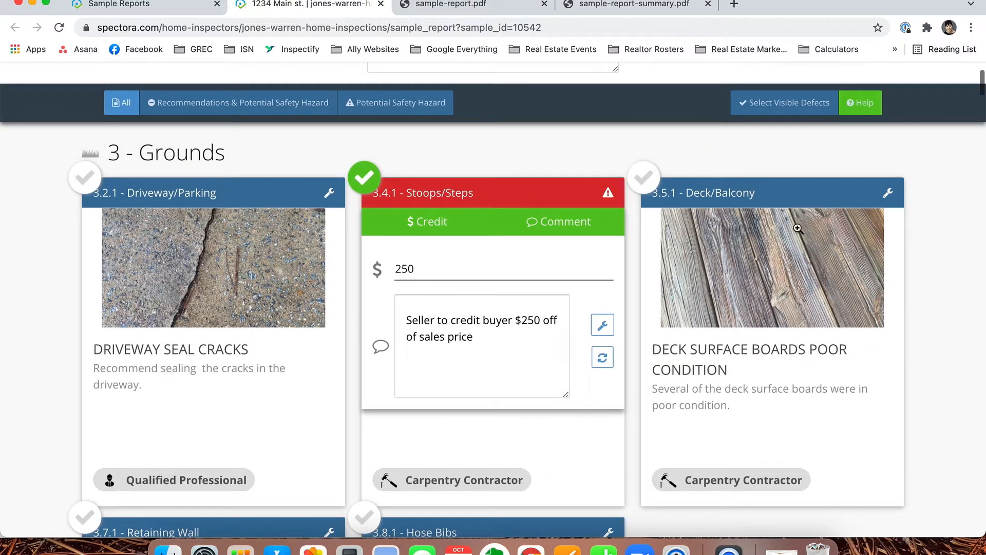
pyautogui.moveTo(782, 289)
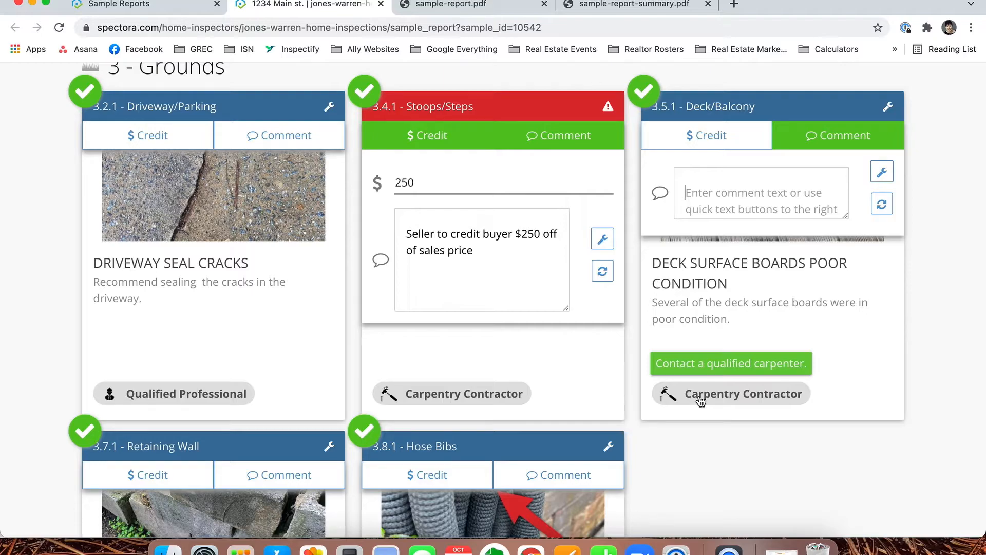
pyautogui.moveTo(453, 395)
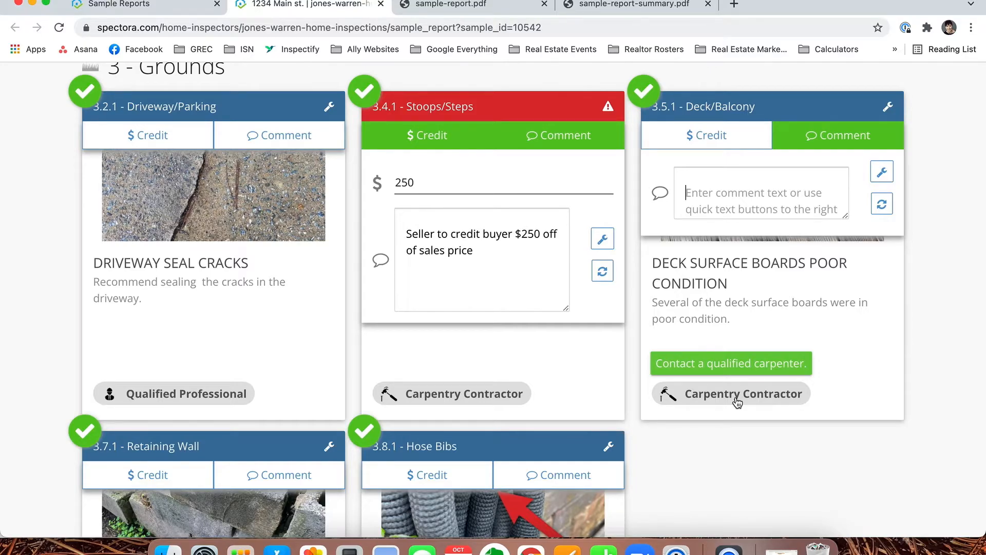
pyautogui.moveTo(708, 244)
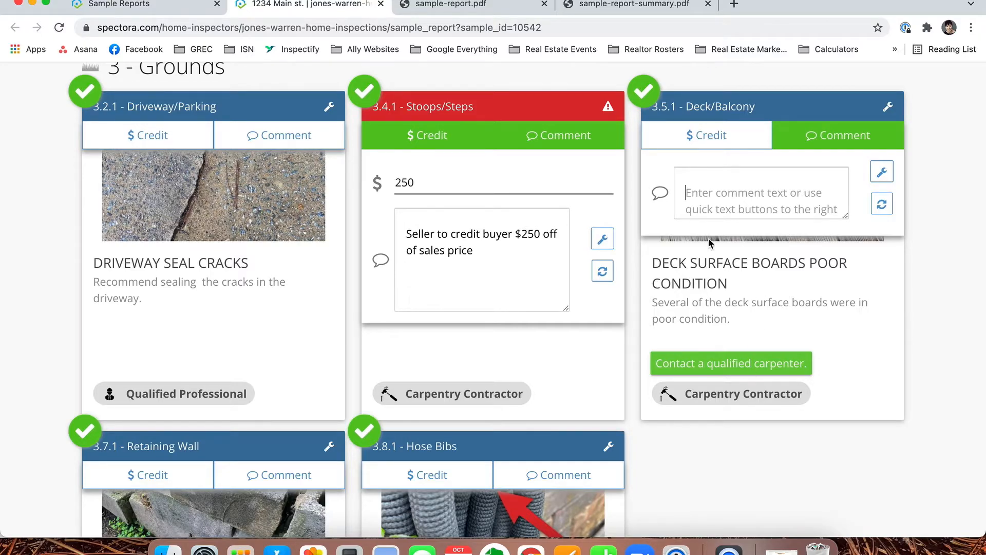
# Reselect all five Grounds defects and open an empty comment on the Deck/Balcony defect
pyautogui.click(731, 364)
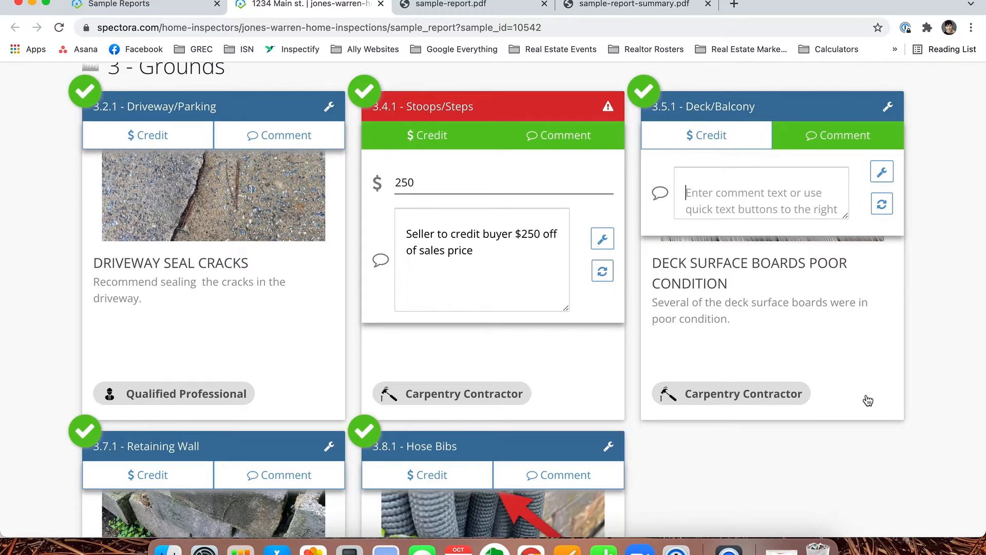
pyautogui.scroll(-3)
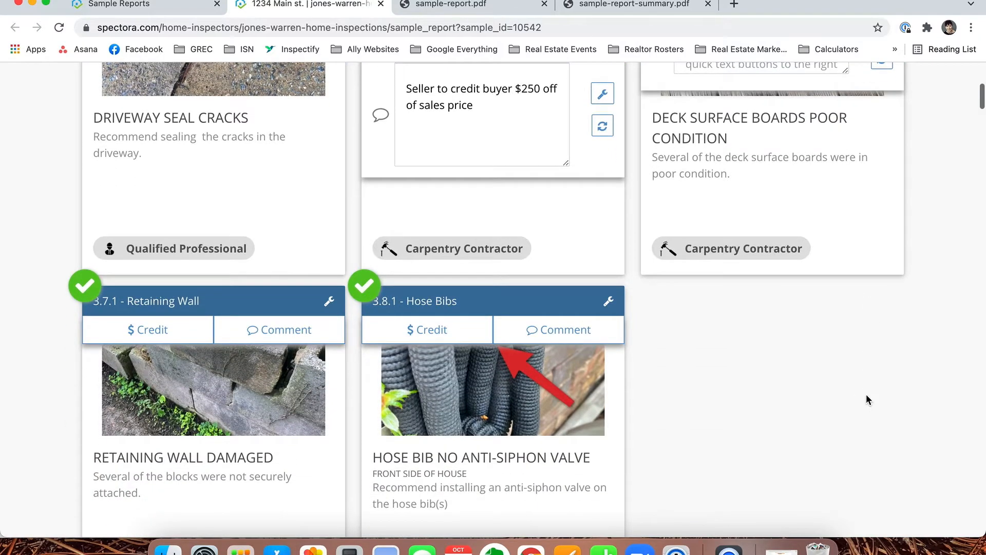
pyautogui.scroll(-3)
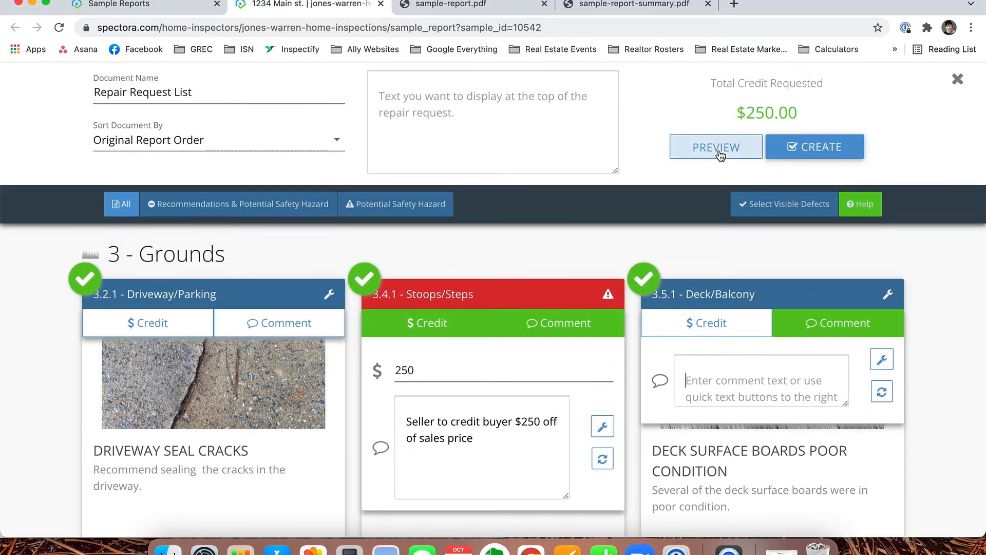
pyautogui.click(715, 146)
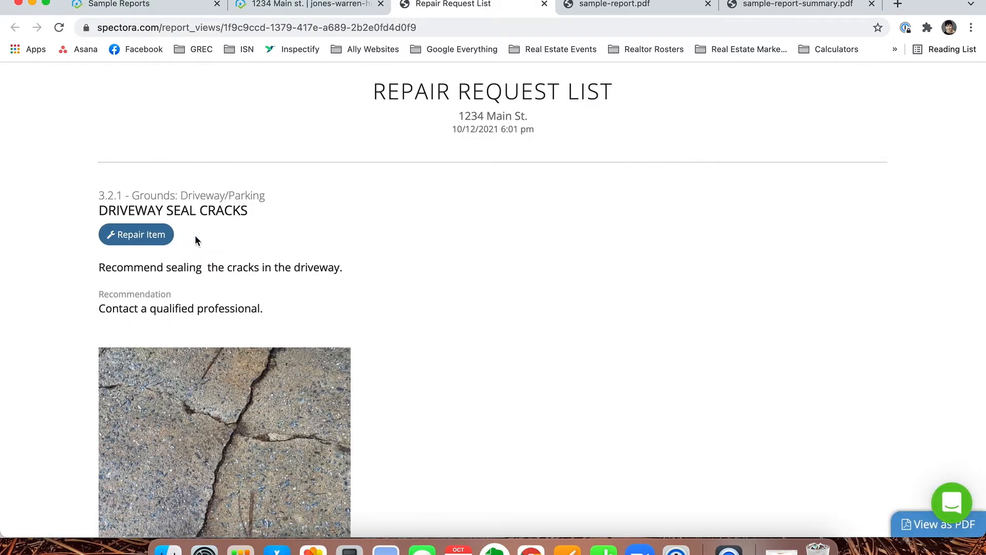
pyautogui.moveTo(208, 300)
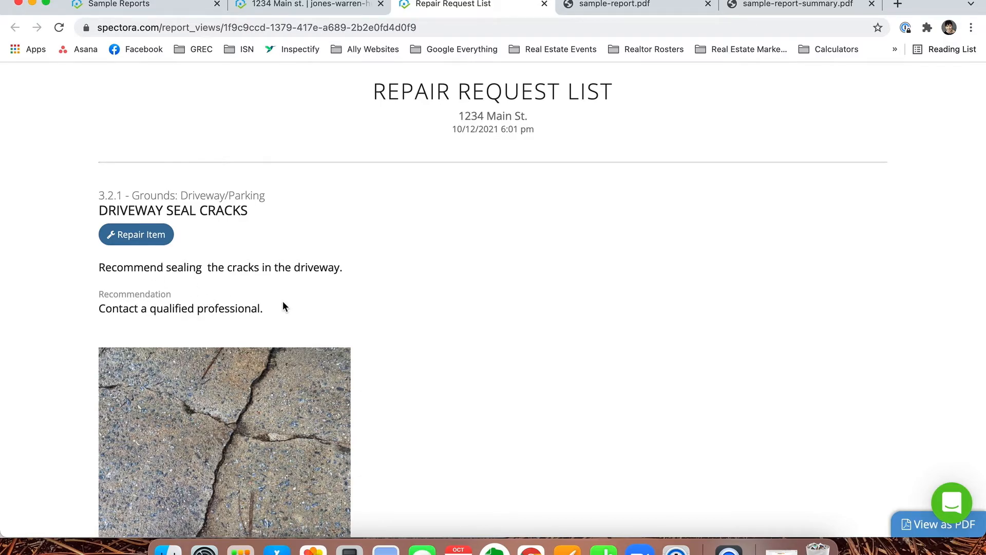
pyautogui.scroll(-3)
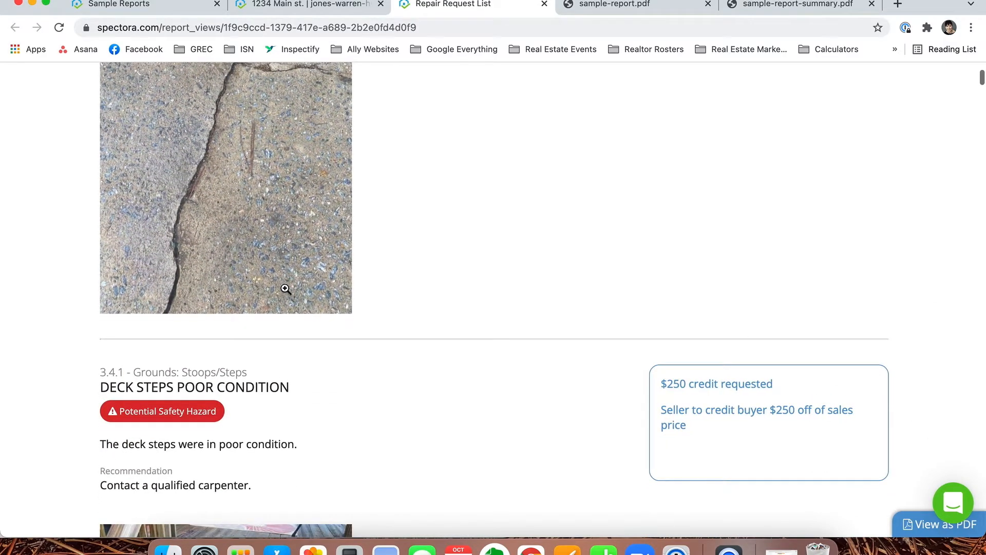
pyautogui.scroll(-3)
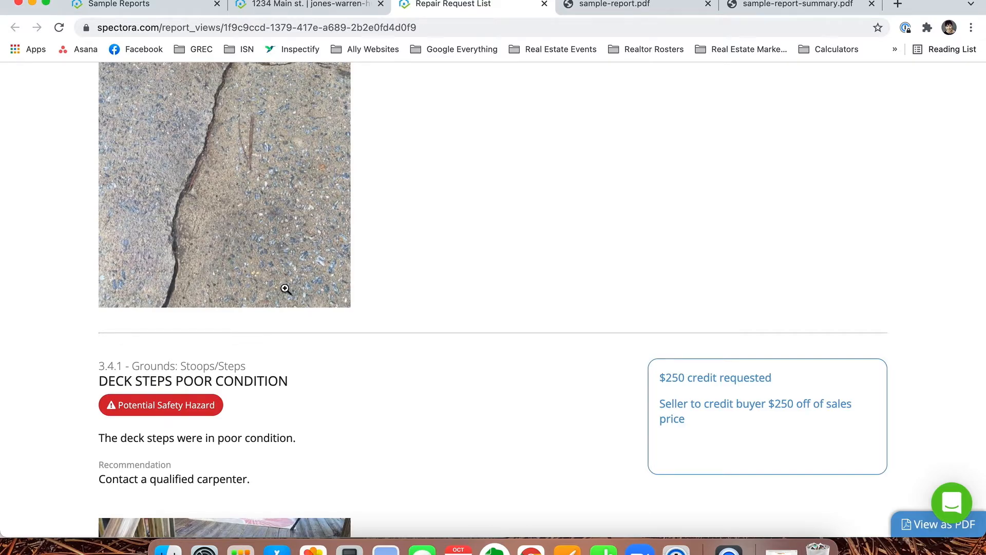
pyautogui.scroll(-3)
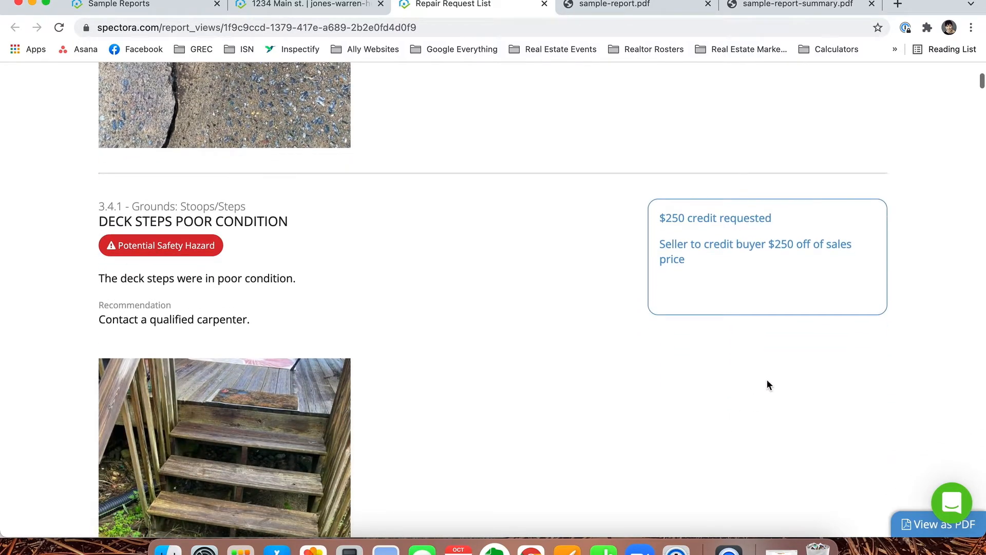
pyautogui.moveTo(627, 278)
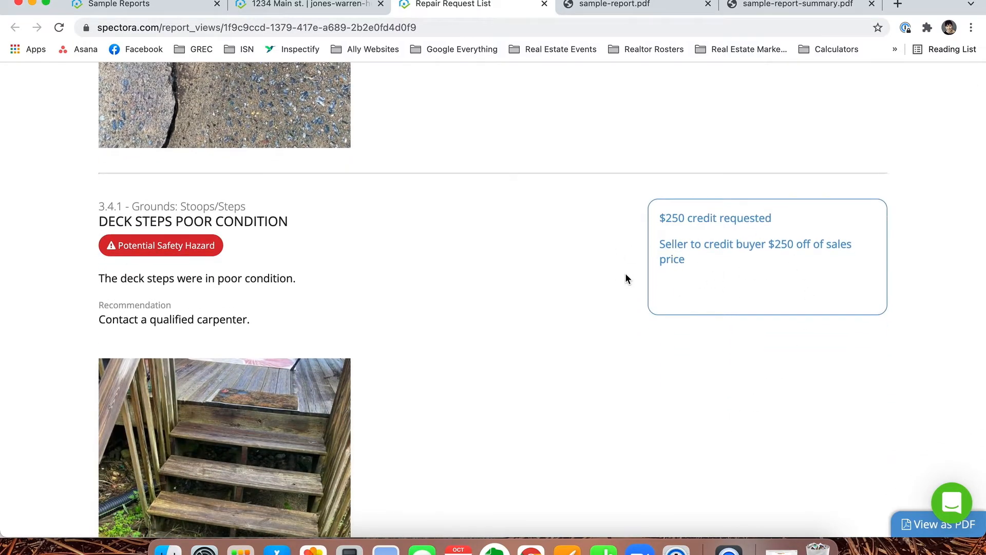
pyautogui.scroll(-3)
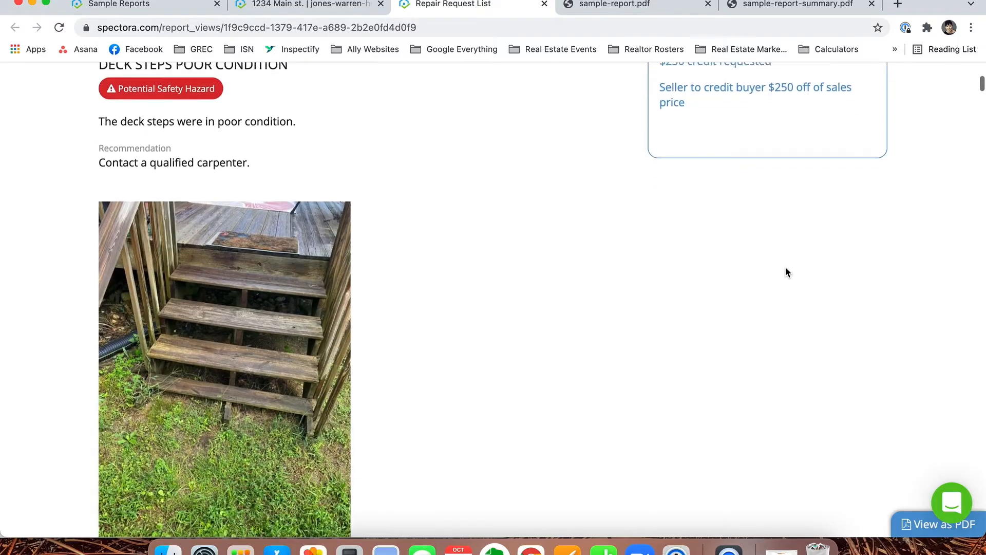
pyautogui.scroll(-3)
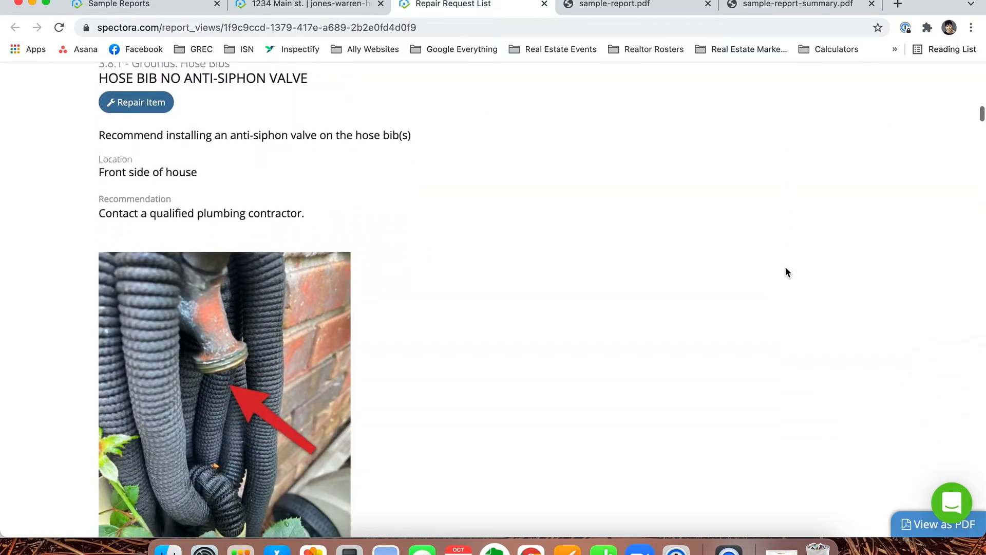
pyautogui.scroll(-3)
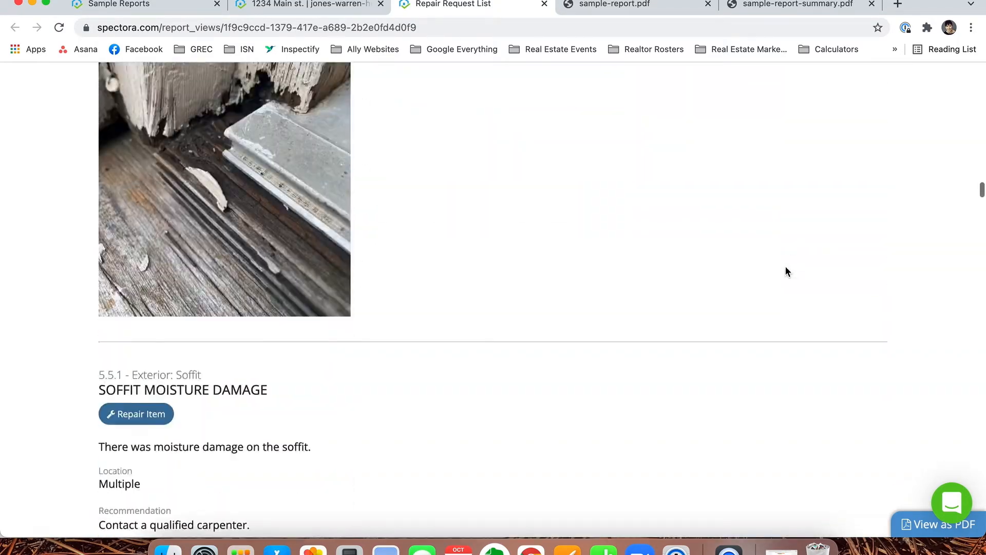
pyautogui.scroll(-3)
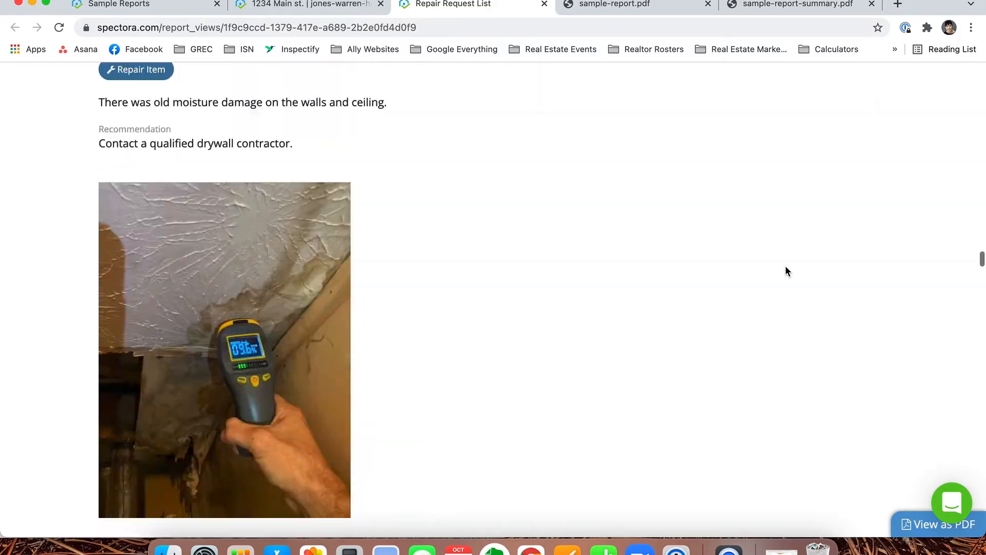
pyautogui.scroll(-3)
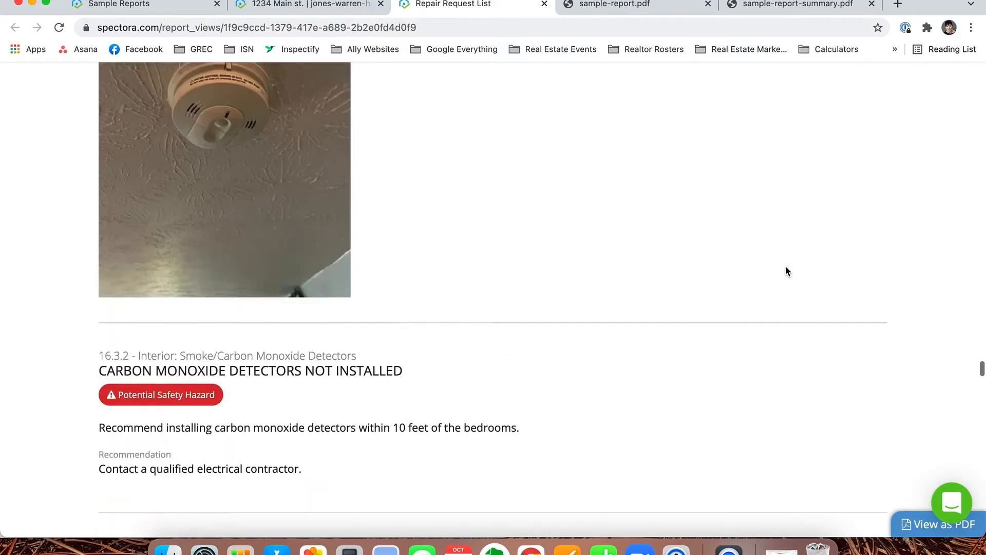
pyautogui.scroll(-3)
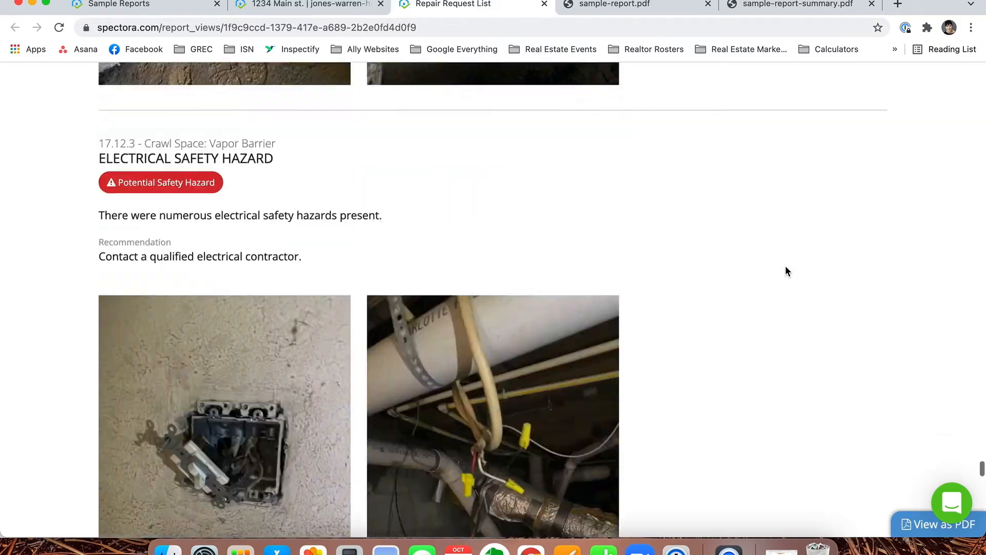
pyautogui.scroll(-3)
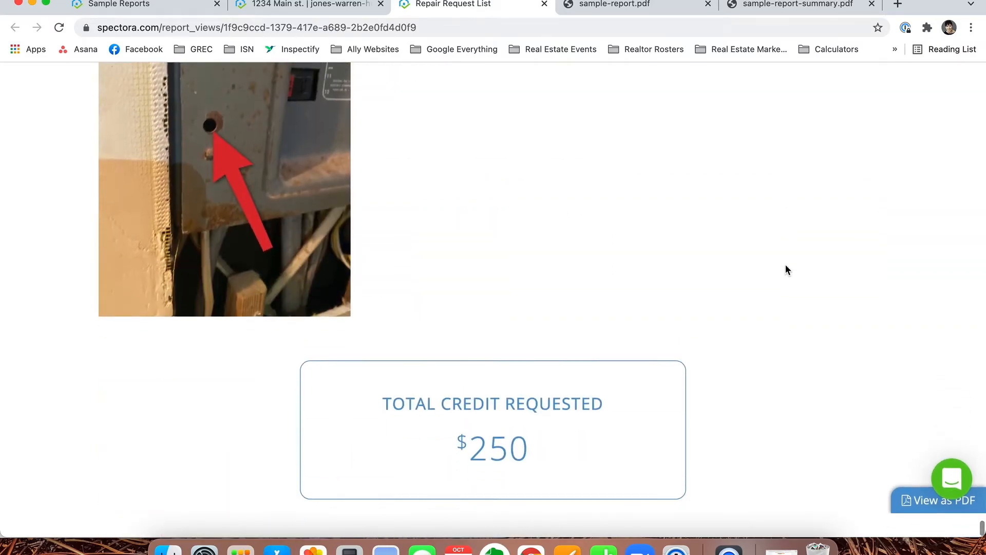
pyautogui.scroll(-3)
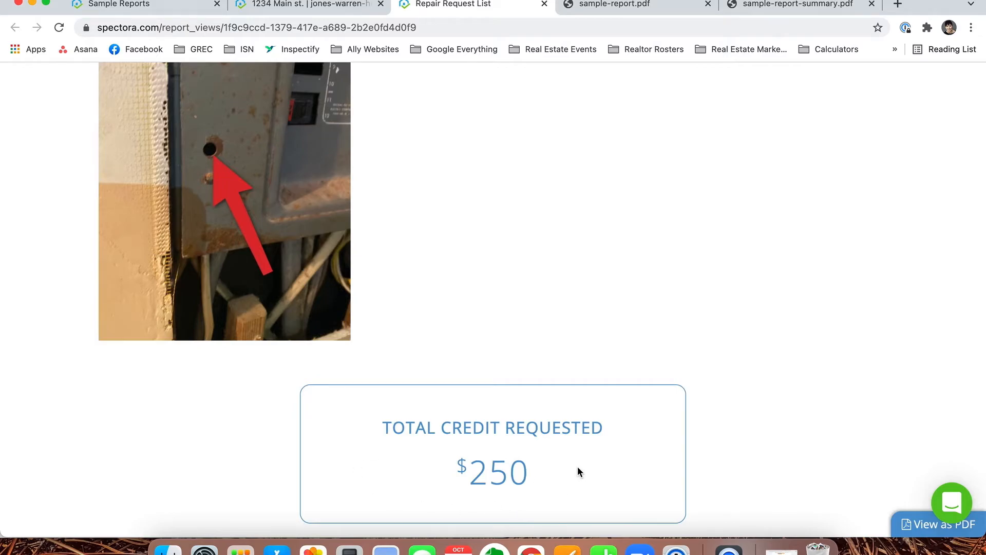
pyautogui.scroll(-3)
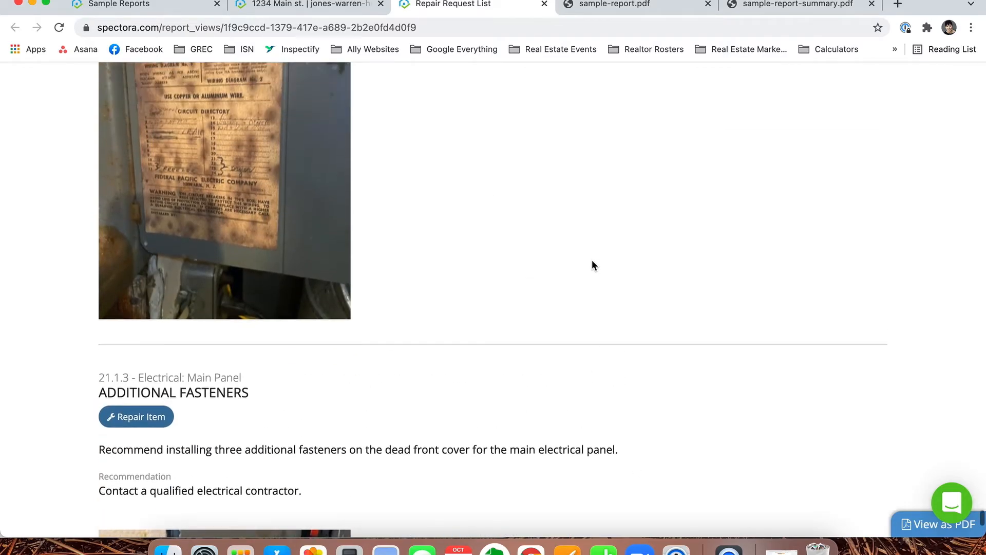
pyautogui.scroll(-3)
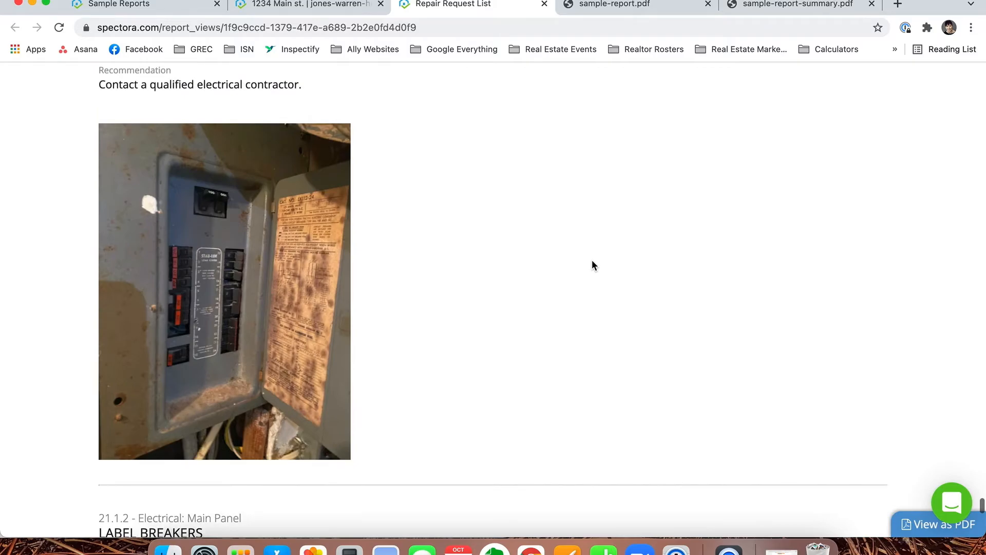
pyautogui.scroll(-3)
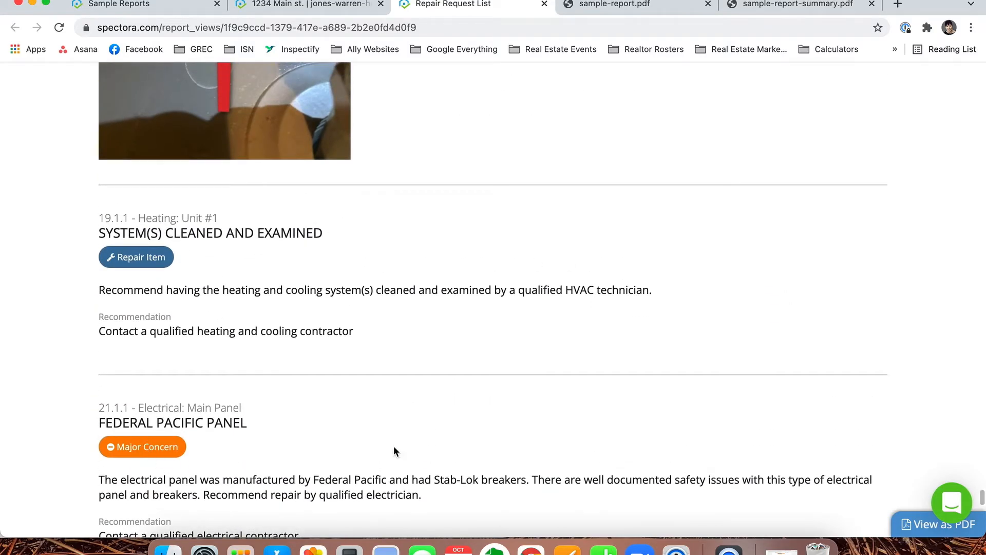
pyautogui.scroll(-3)
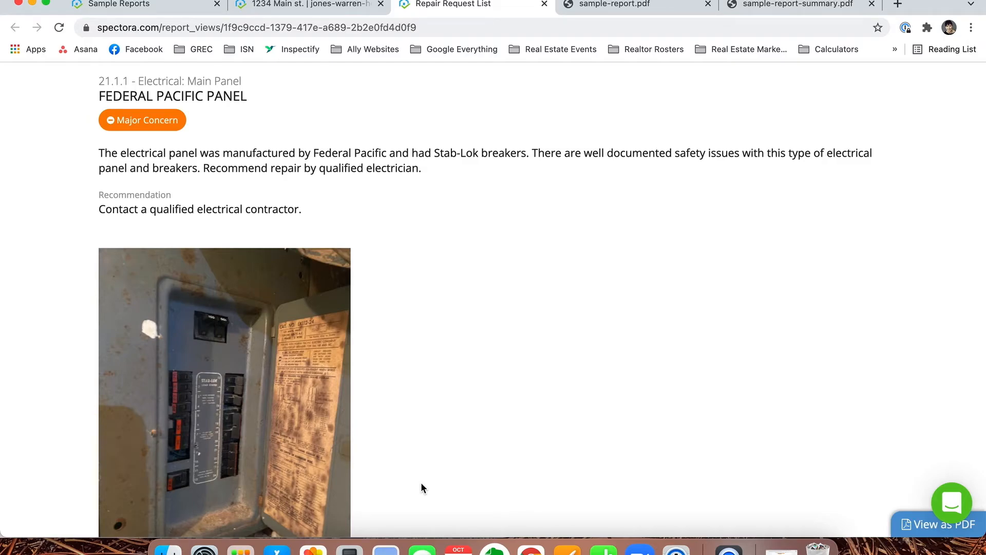
pyautogui.moveTo(266, 212)
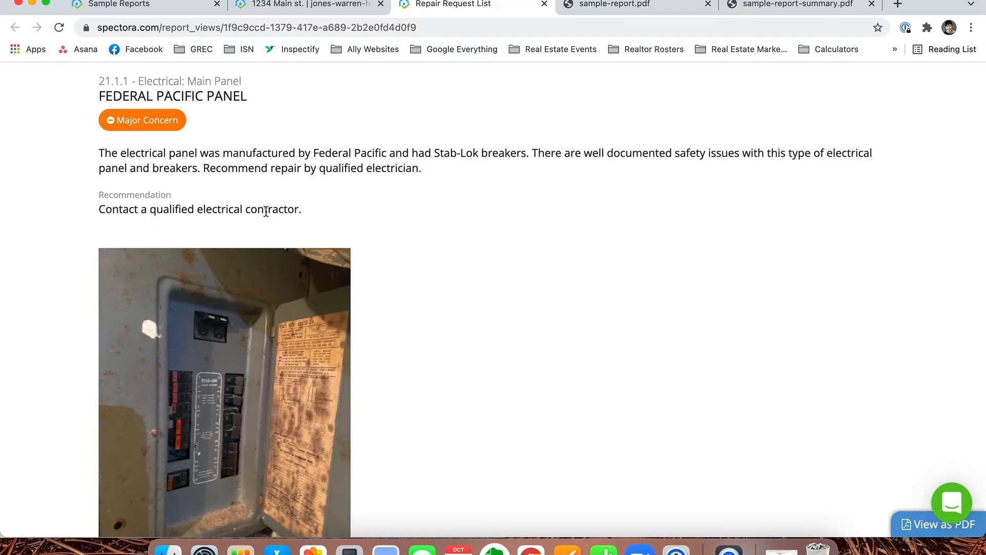
pyautogui.moveTo(456, 225)
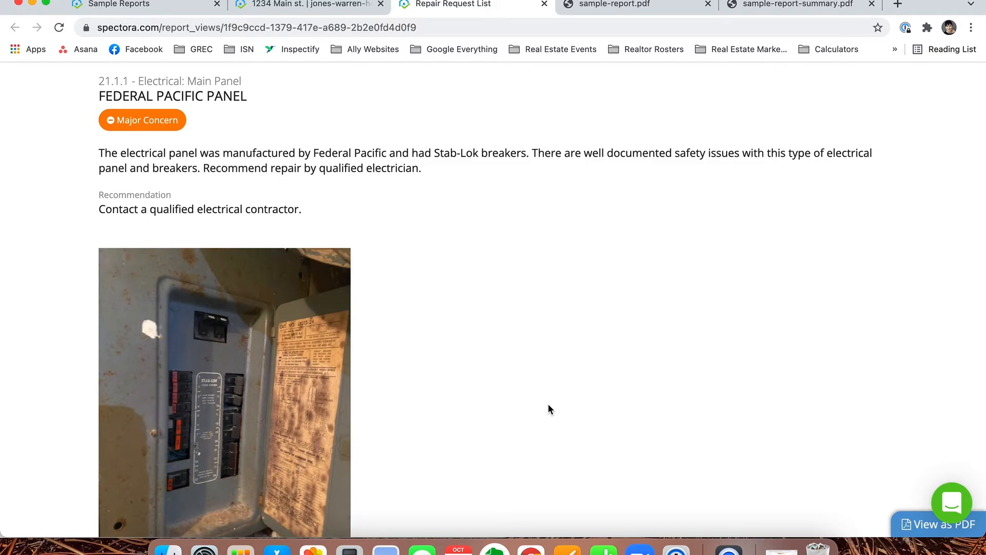
pyautogui.scroll(-3)
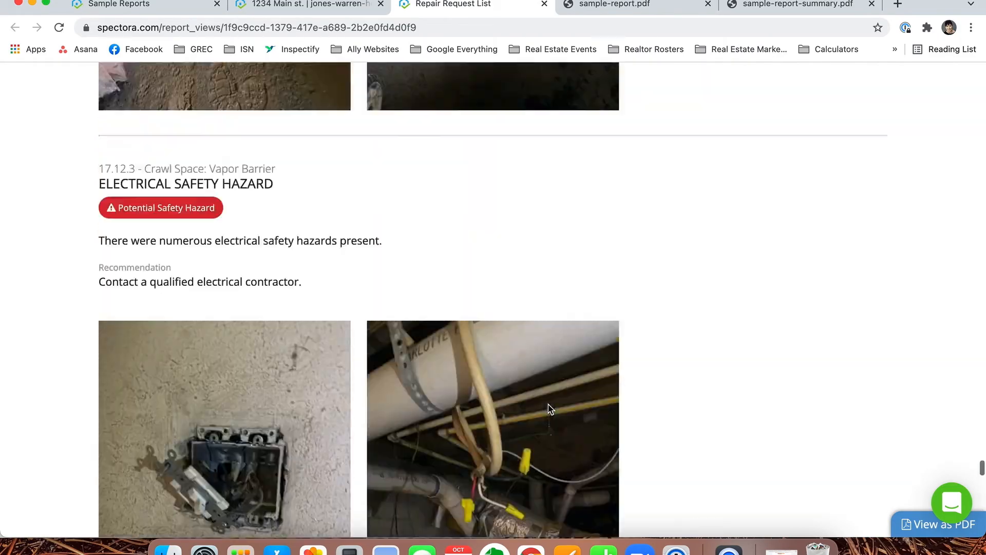
pyautogui.scroll(-3)
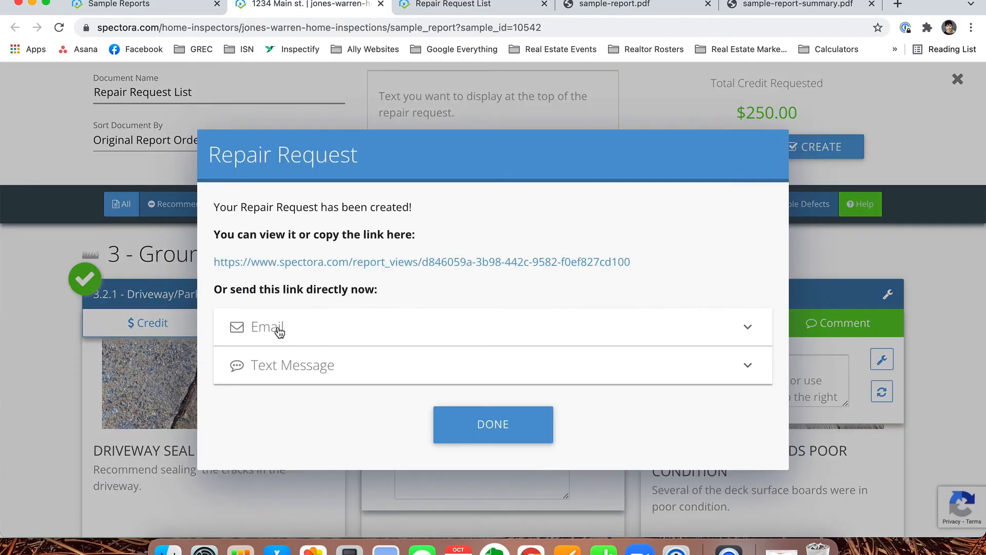
pyautogui.moveTo(711, 265)
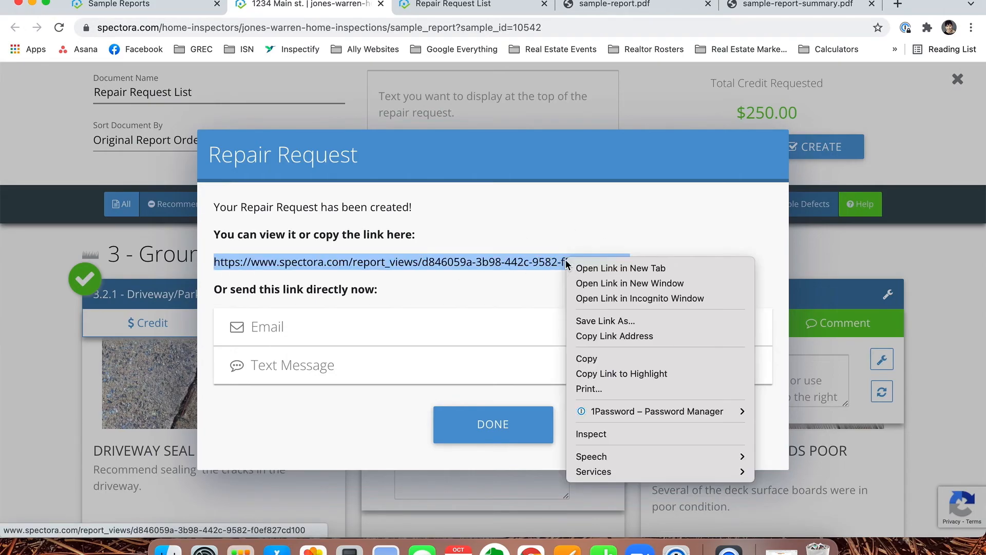
# Open the report_views repair request link in a new tab and close the confirmation
pyautogui.click(619, 268)
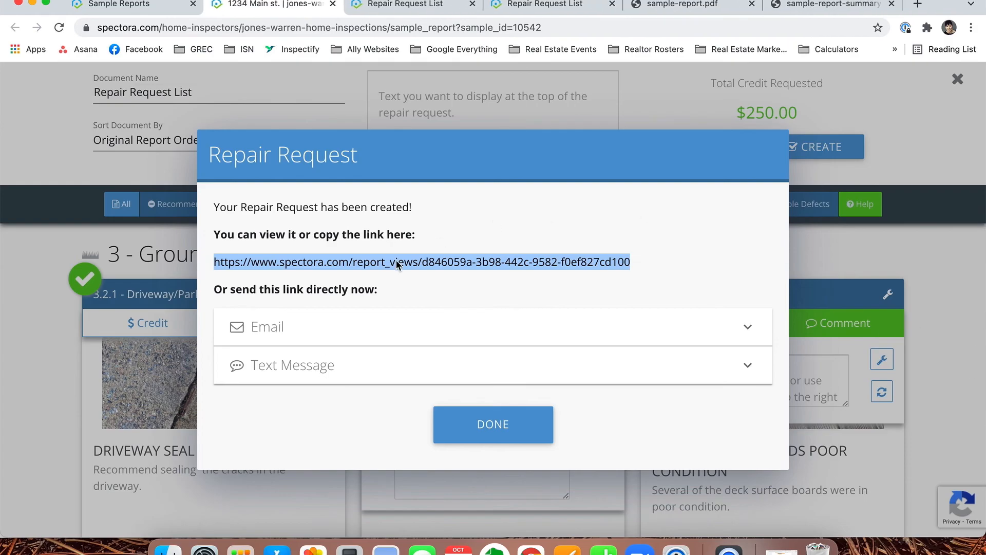
pyautogui.click(493, 424)
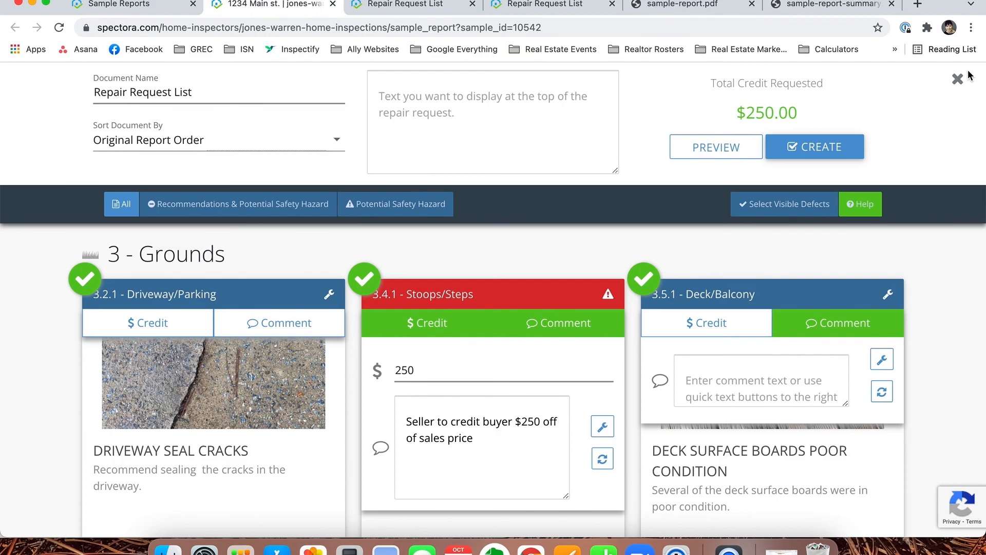
pyautogui.moveTo(957, 87)
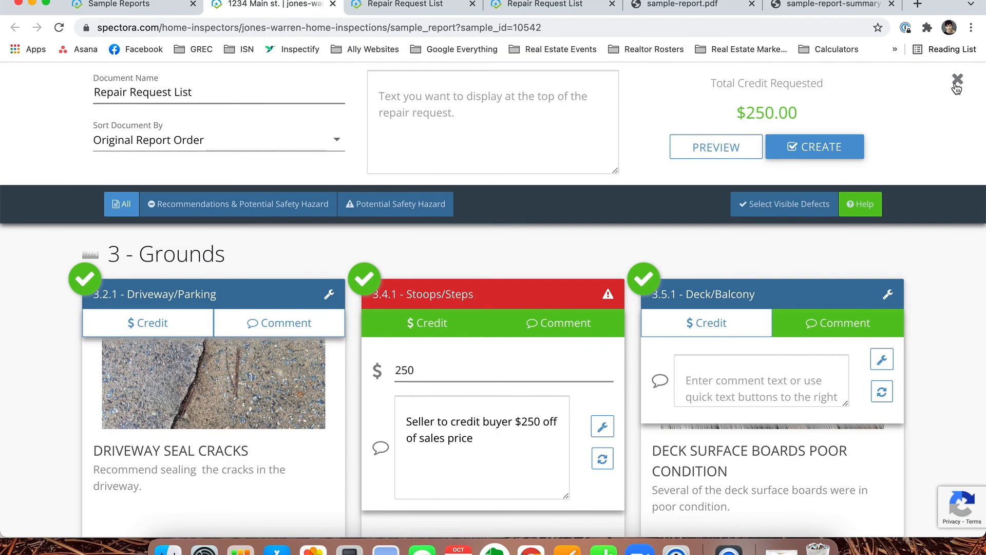
# Close the repair request builder to return to the 1234 Main St. report
pyautogui.click(957, 80)
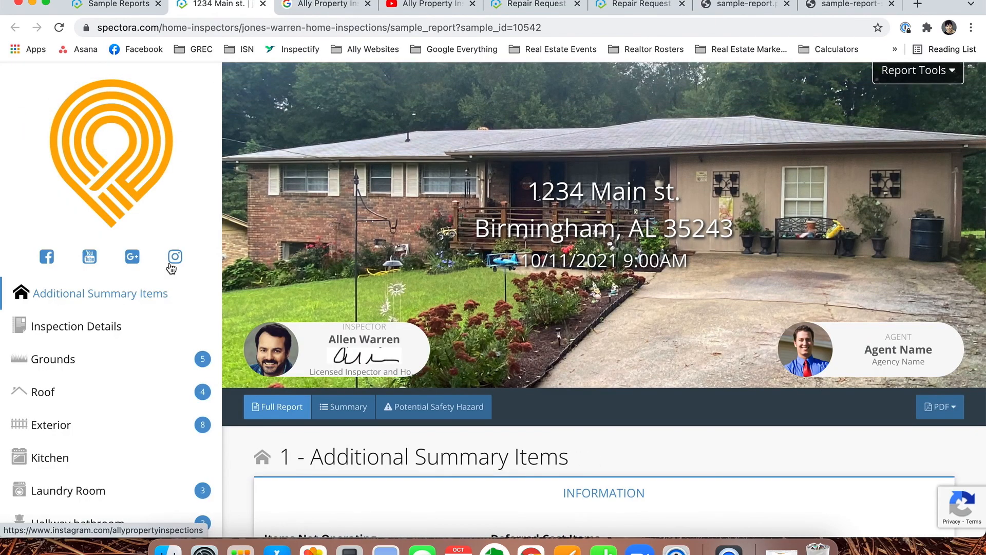